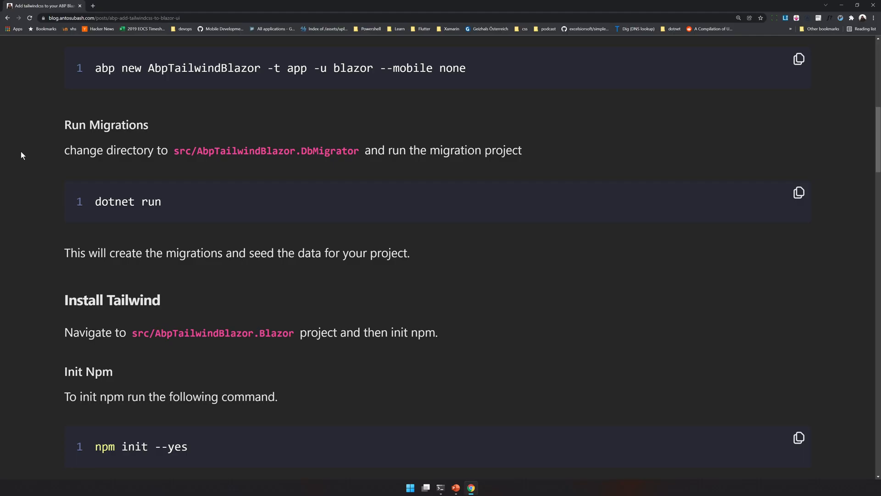
Step: Copy the 'abp new' app-creation command from the Tailwind tutorial blog post
{"action": "scroll", "scroll_direction": "up", "scroll_amount": 3}
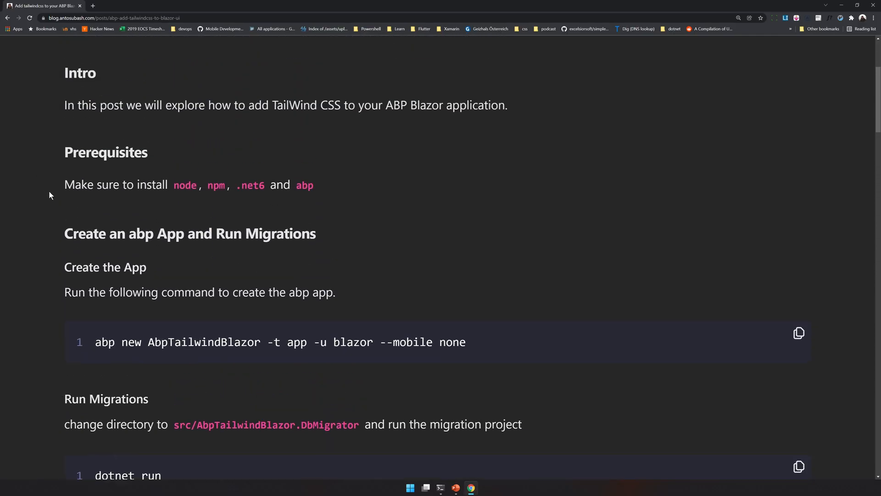
{"action": "scroll", "scroll_direction": "down", "scroll_amount": 3}
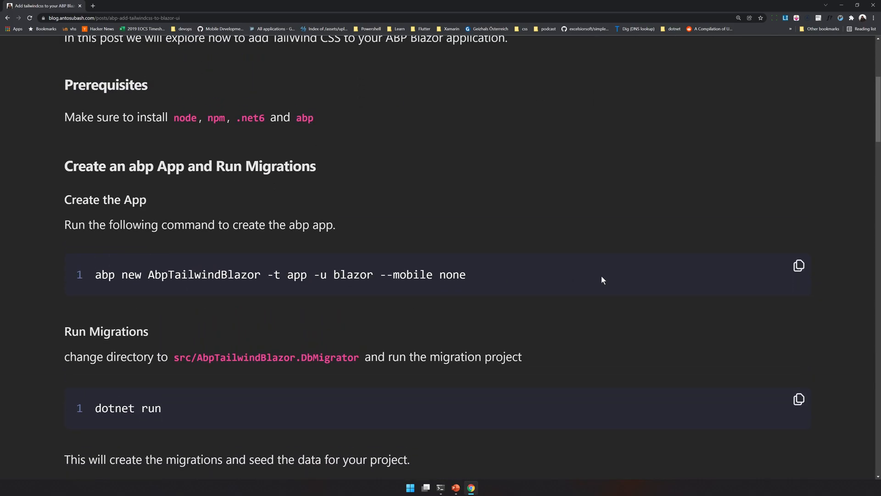
{"action": "triple_click", "coordinate": [280, 275]}
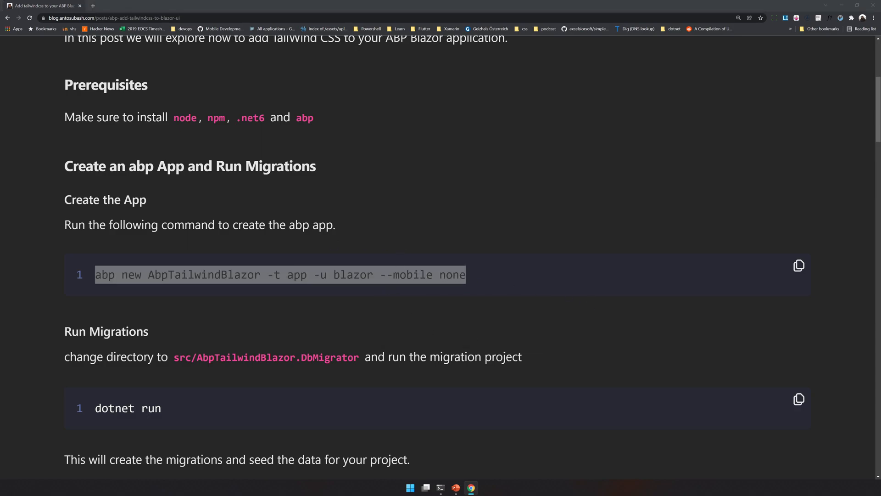
{"action": "left_click", "coordinate": [441, 488]}
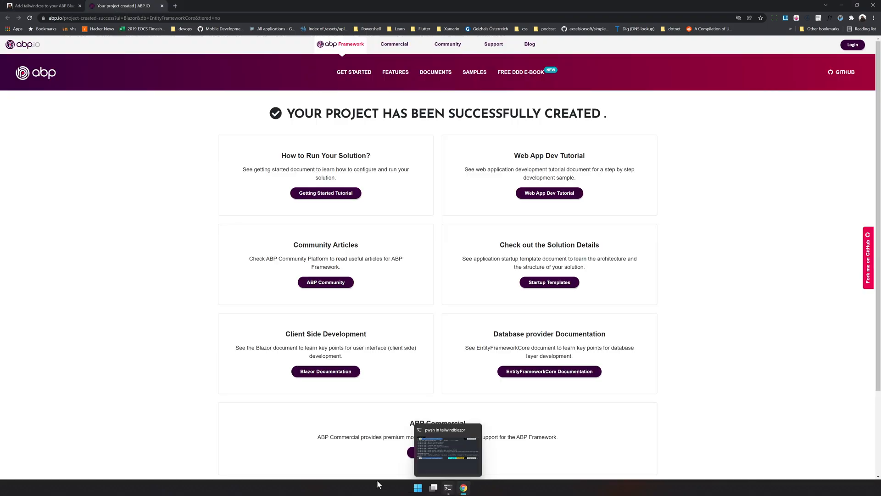
{"action": "mouse_move", "coordinate": [463, 488]}
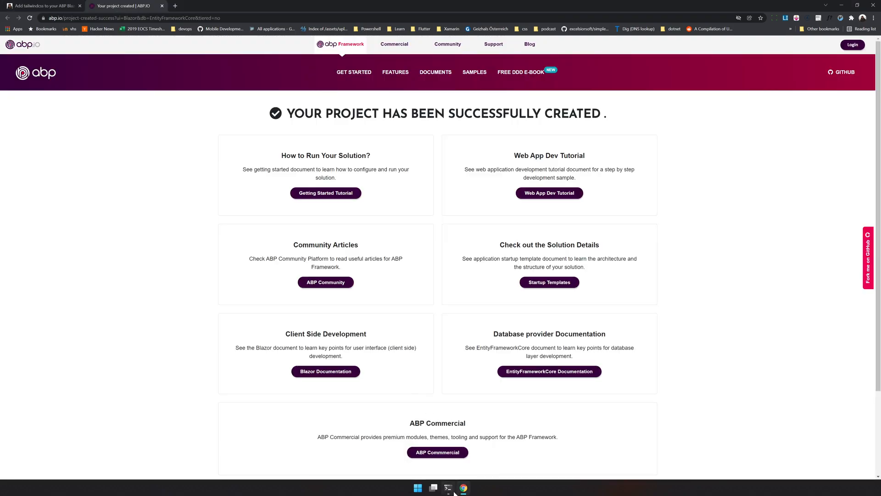
Step: Launch the tailwindblazor solution in VS Code from the terminal via 'code .'
{"action": "left_click", "coordinate": [448, 488]}
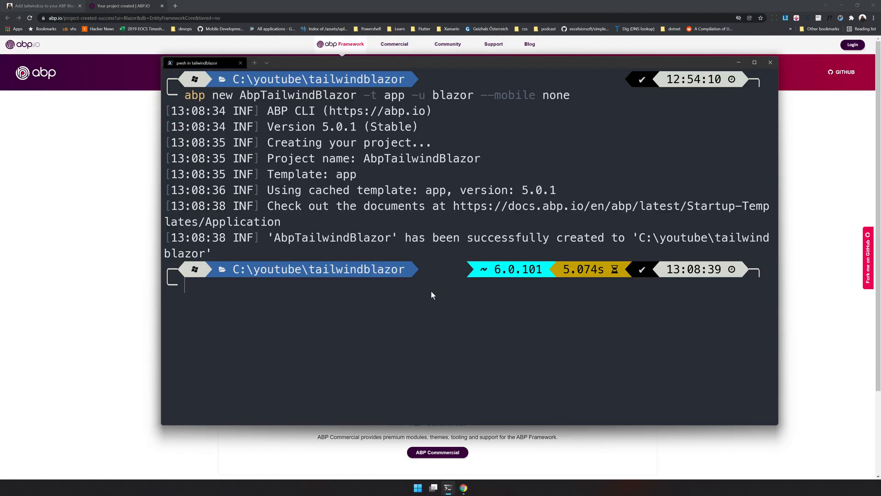
{"action": "type", "text": "code ."}
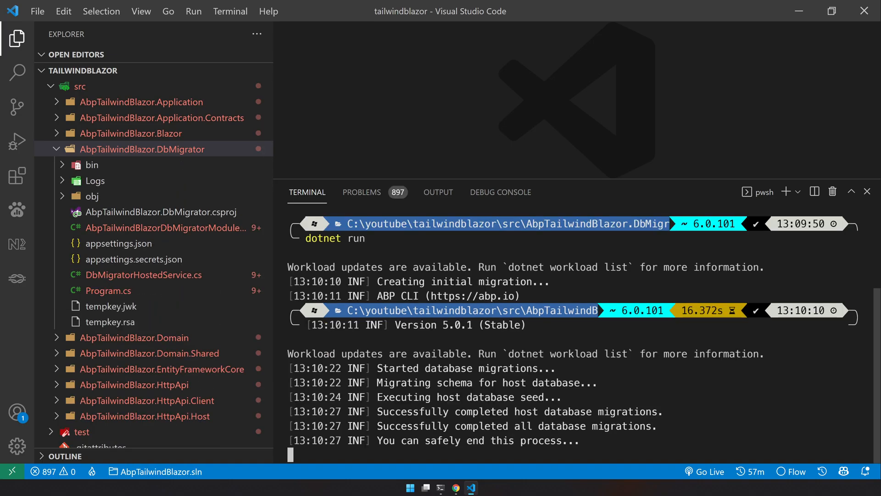
{"action": "left_click", "coordinate": [868, 192]}
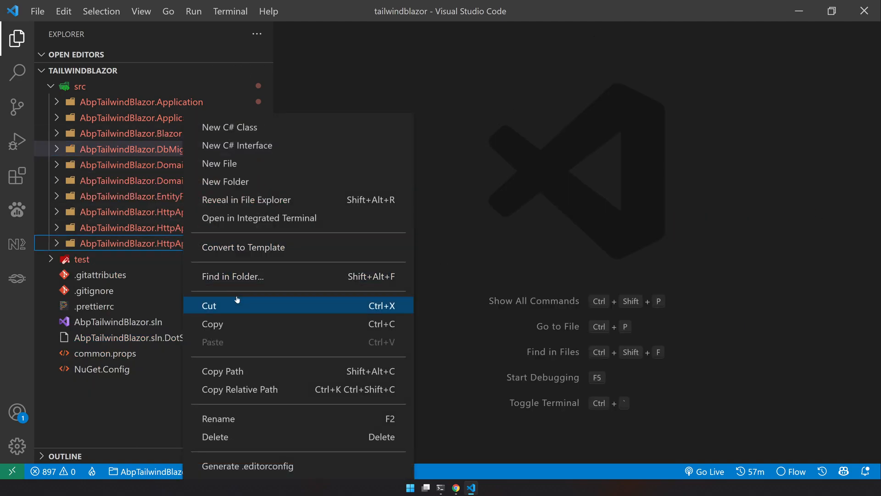
{"action": "left_click", "coordinate": [259, 218]}
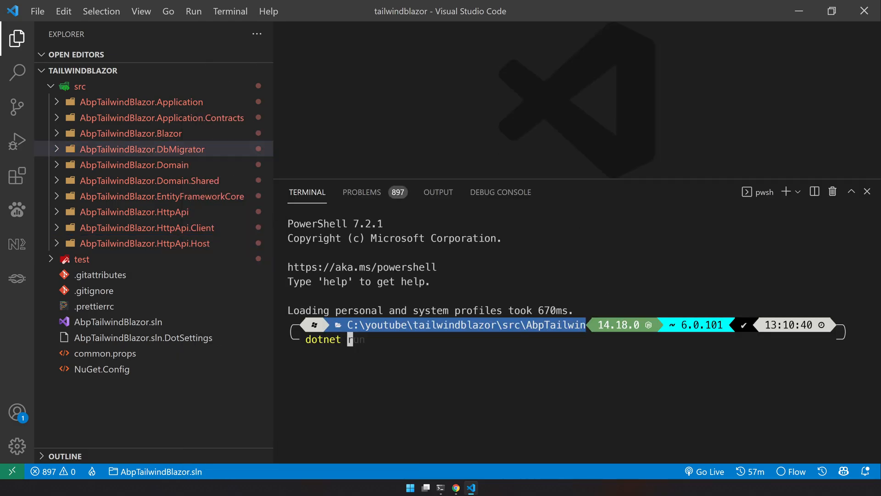
{"action": "key", "text": "Return"}
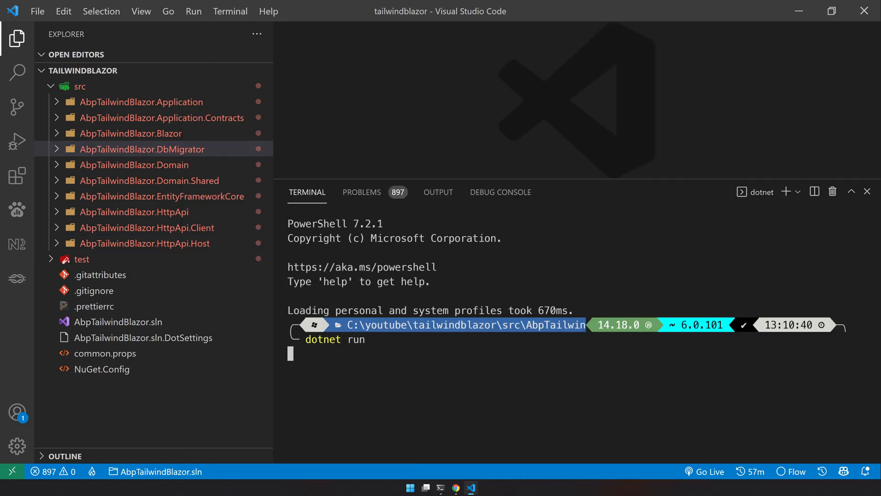
{"action": "mouse_move", "coordinate": [112, 189]}
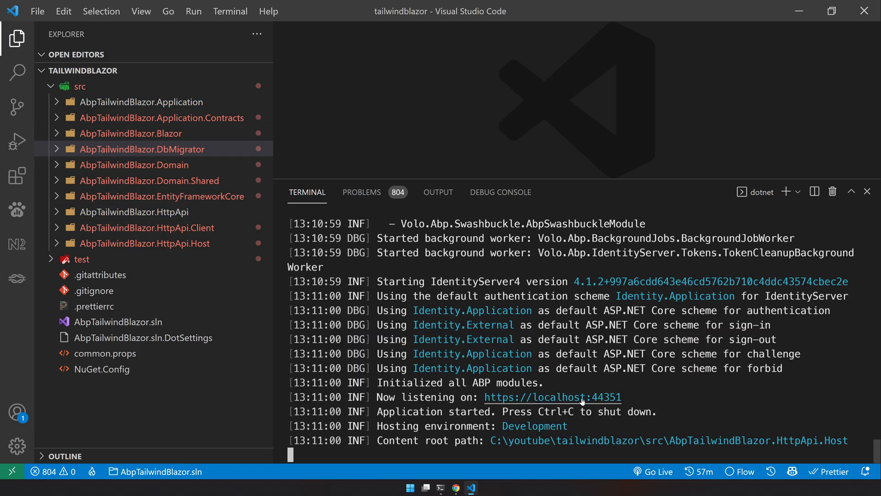
{"action": "left_click", "coordinate": [552, 397]}
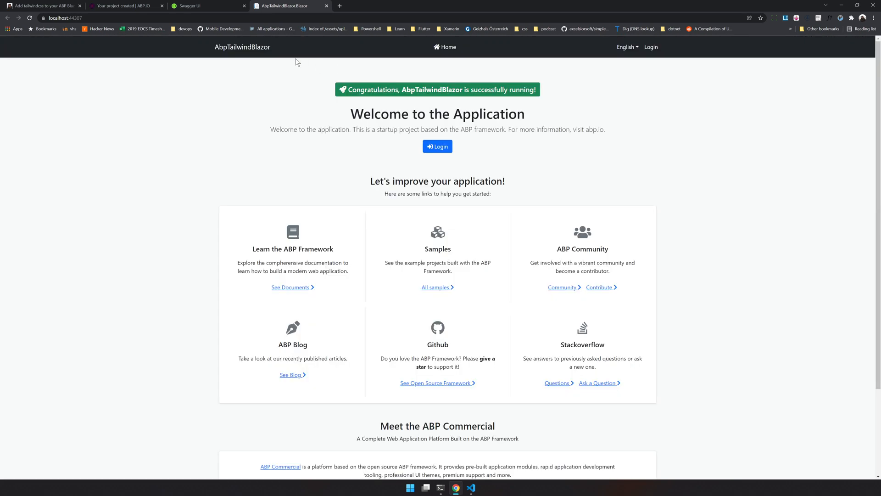
{"action": "mouse_move", "coordinate": [539, 155]}
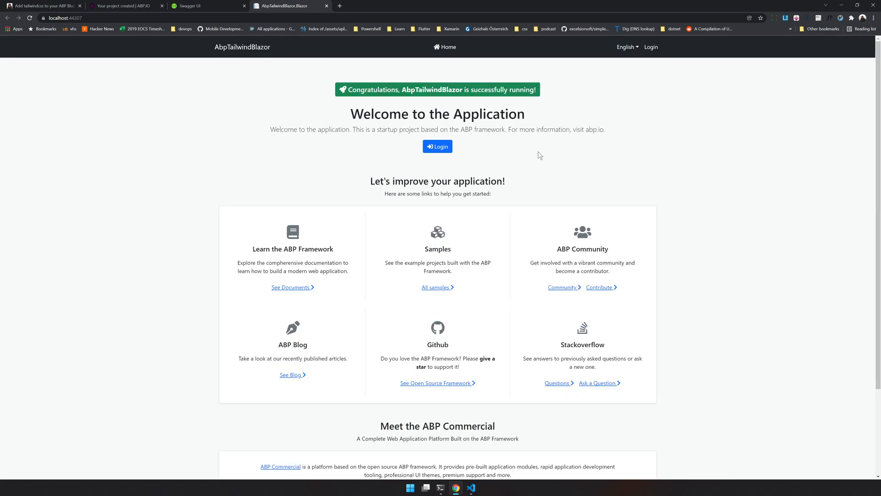
{"action": "mouse_move", "coordinate": [312, 125]}
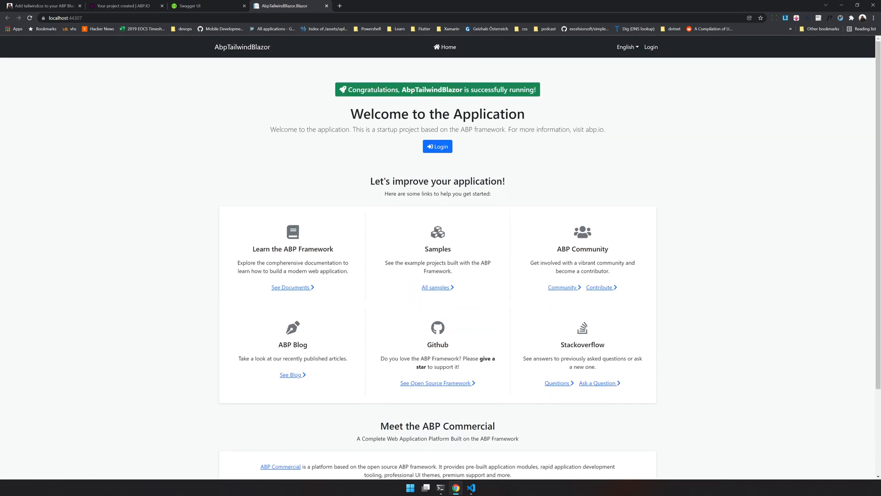
{"action": "scroll", "scroll_direction": "down", "scroll_amount": 3}
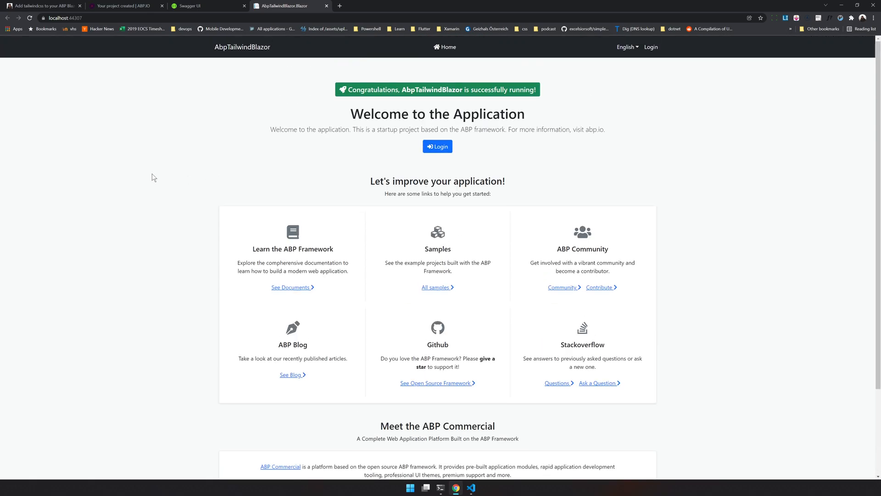
{"action": "mouse_move", "coordinate": [208, 6]}
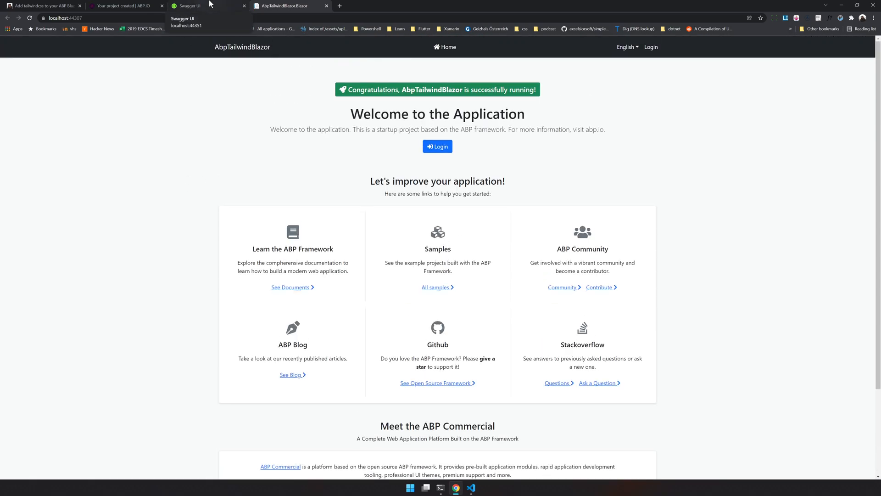
{"action": "mouse_move", "coordinate": [441, 487]}
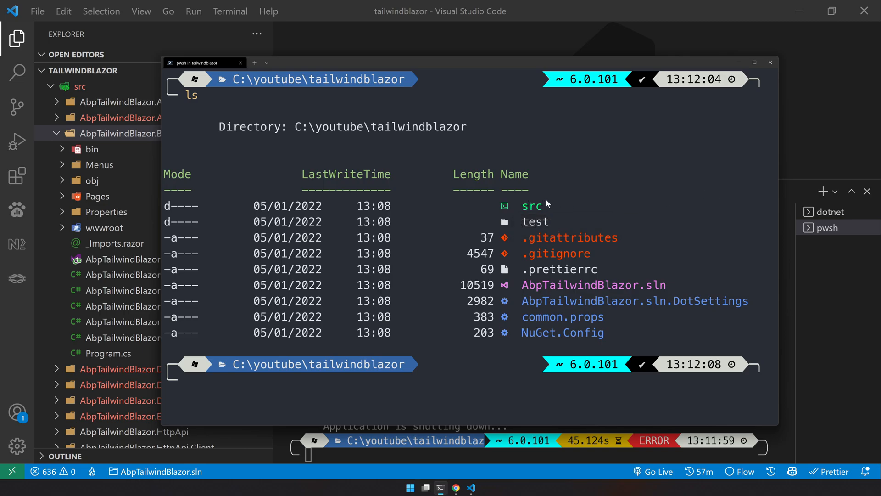
Step: Change into the .\tailwindblazor\ folder and maximize the terminal window
{"action": "type", "text": "cd .\\tailwindblazor\\"}
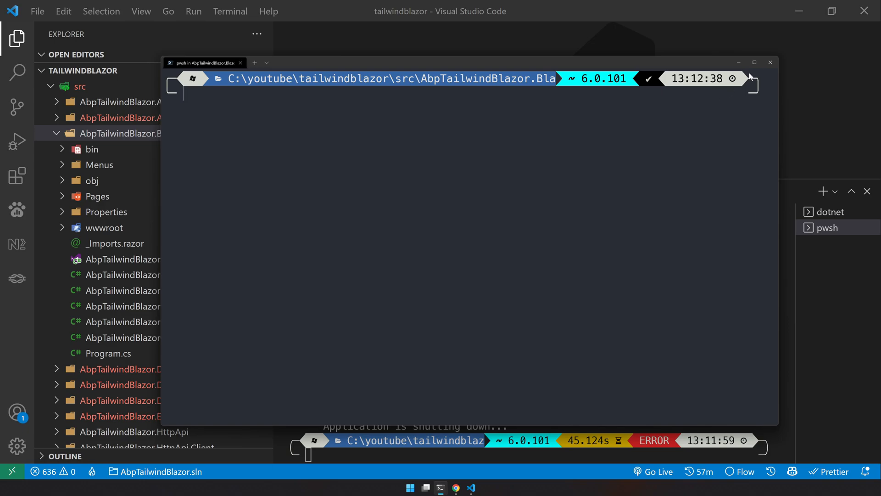
{"action": "left_click", "coordinate": [754, 63]}
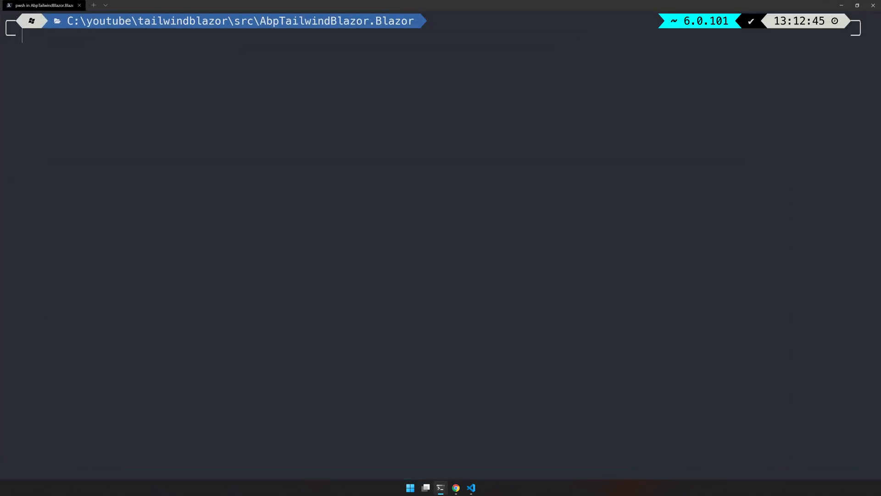
{"action": "left_click", "coordinate": [470, 487]}
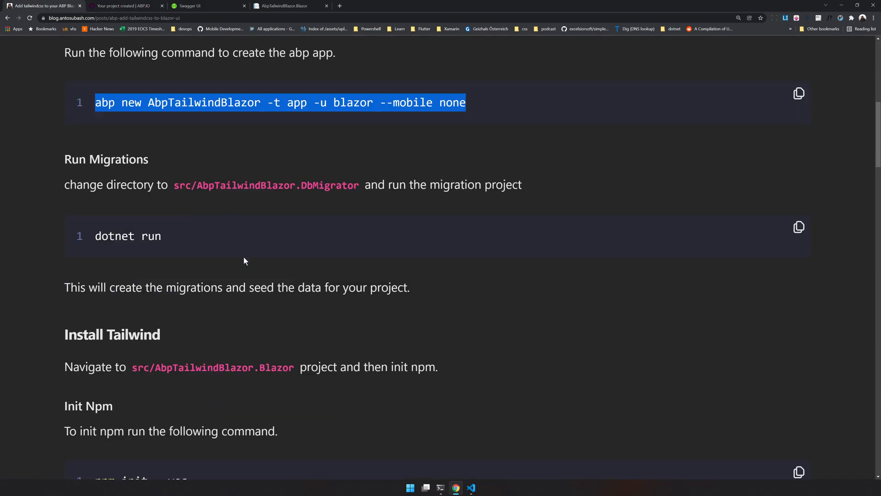
Step: Run 'npm init --yes' in the Blazor project to write a default package.json
{"action": "scroll", "scroll_direction": "down", "scroll_amount": 3}
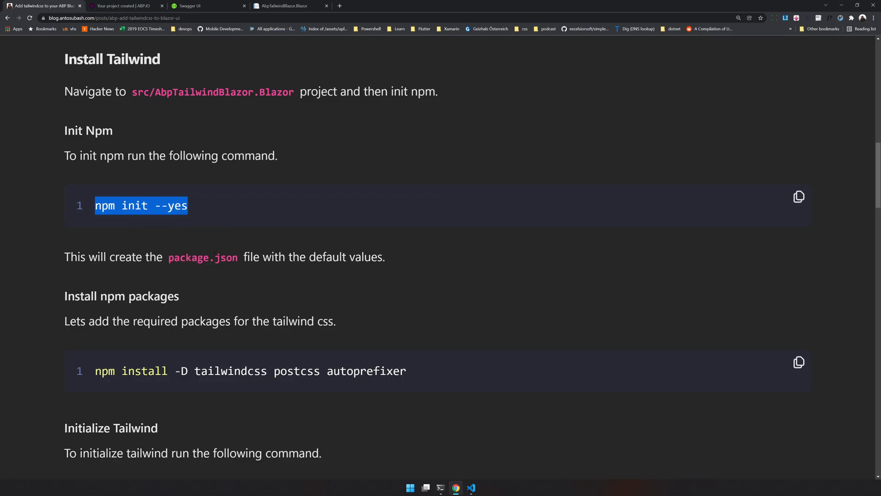
{"action": "left_click", "coordinate": [441, 487]}
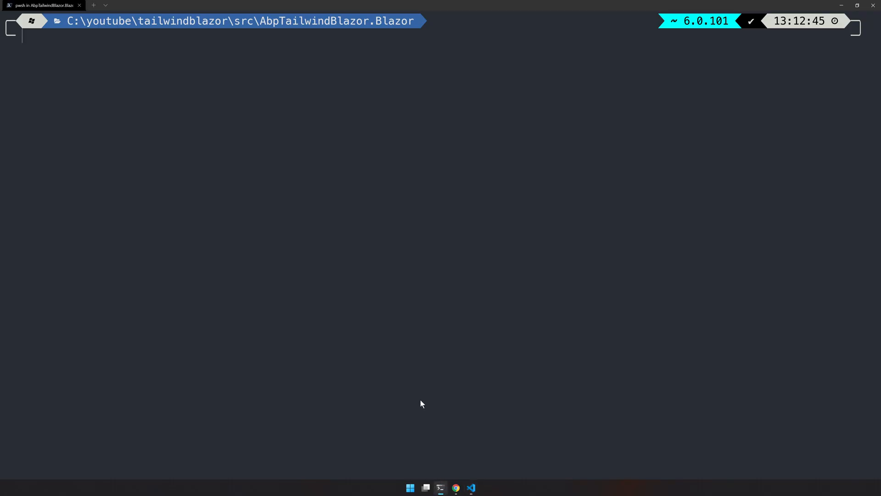
{"action": "type", "text": "npm init --yes"}
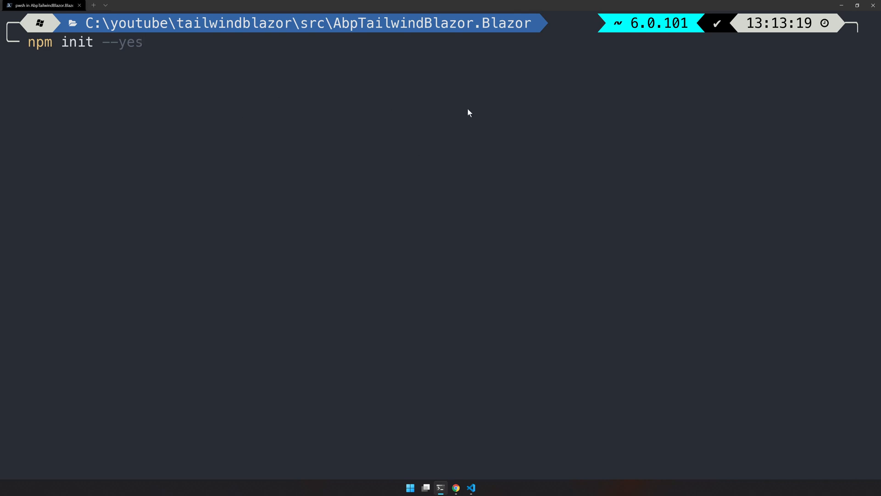
{"action": "key", "text": "Return"}
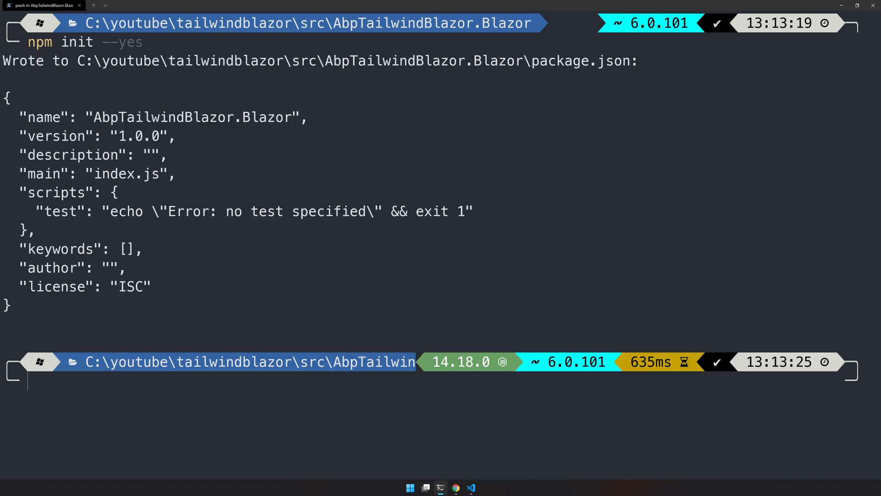
{"action": "mouse_move", "coordinate": [97, 69]}
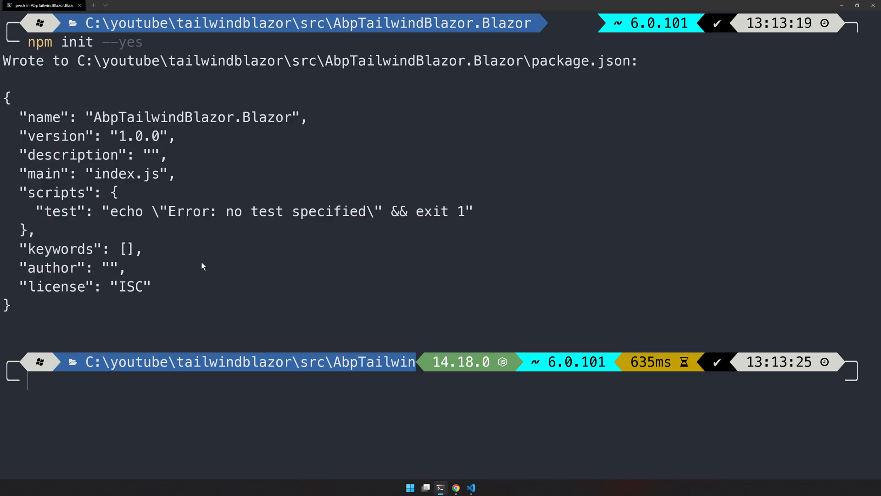
{"action": "mouse_move", "coordinate": [479, 444]}
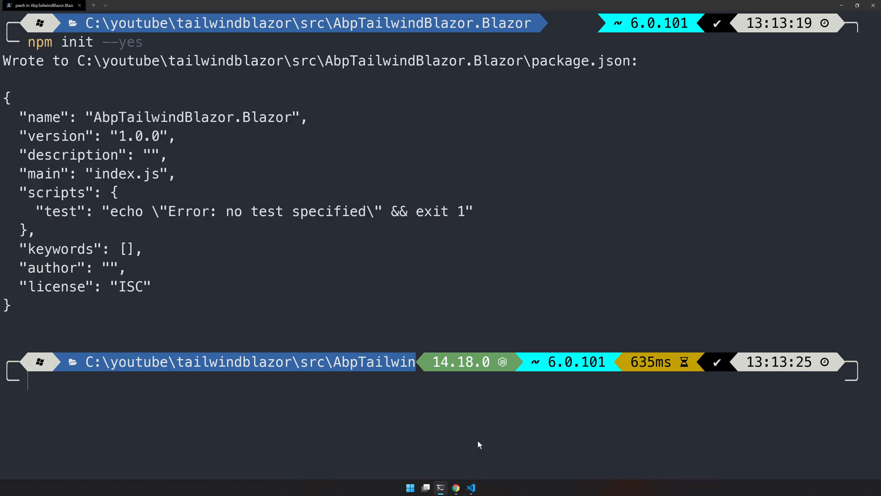
{"action": "mouse_move", "coordinate": [371, 451]}
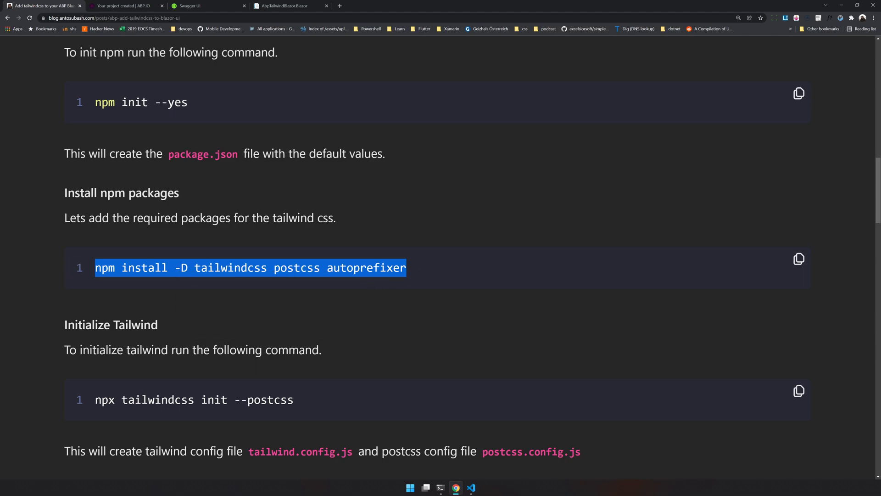
Step: Install the Tailwind dev dependencies and run 'npx tailwindcss init --postcss' to generate the config files
{"action": "left_click", "coordinate": [441, 488]}
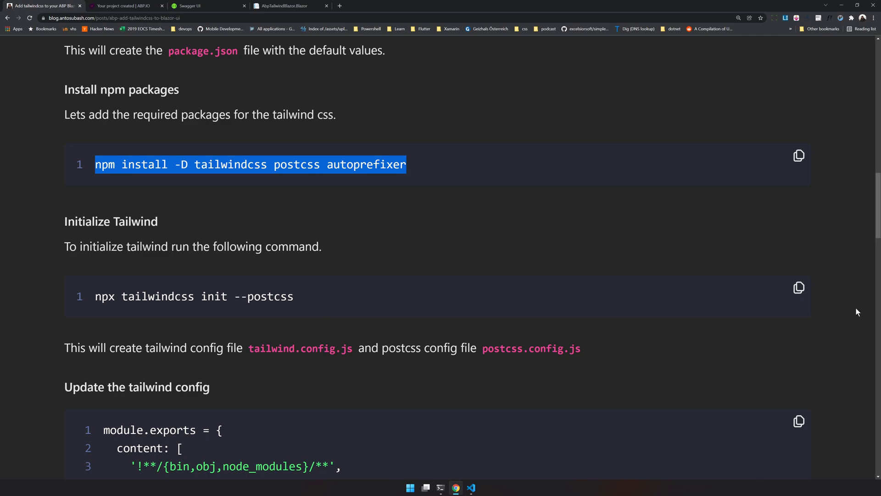
{"action": "left_click", "coordinate": [440, 488]}
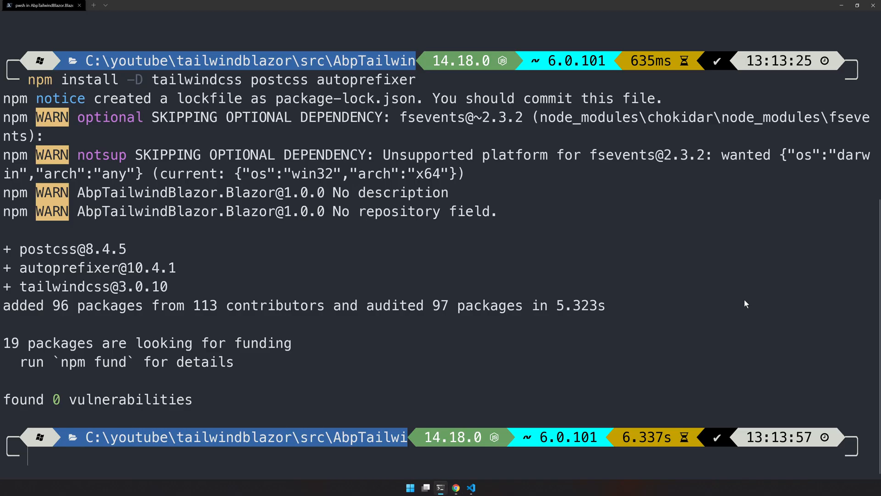
{"action": "type", "text": "npx tailwindcss init --postcss"}
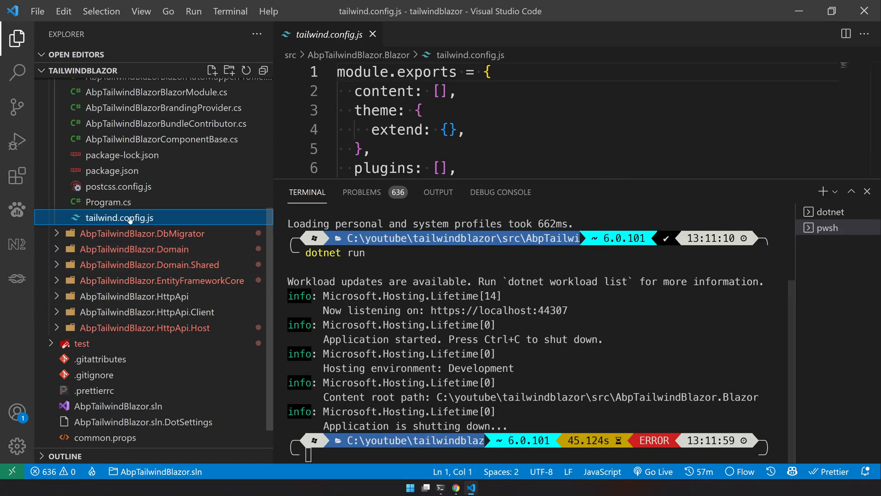
Step: Review the theme and plugins sections of tailwind.config.js full-width, then return to the article
{"action": "left_click", "coordinate": [448, 129]}
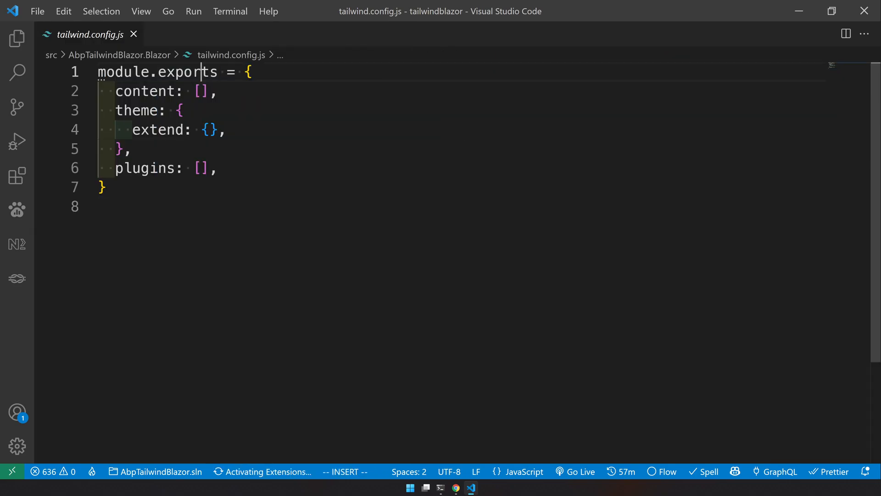
{"action": "double_click", "coordinate": [136, 110]}
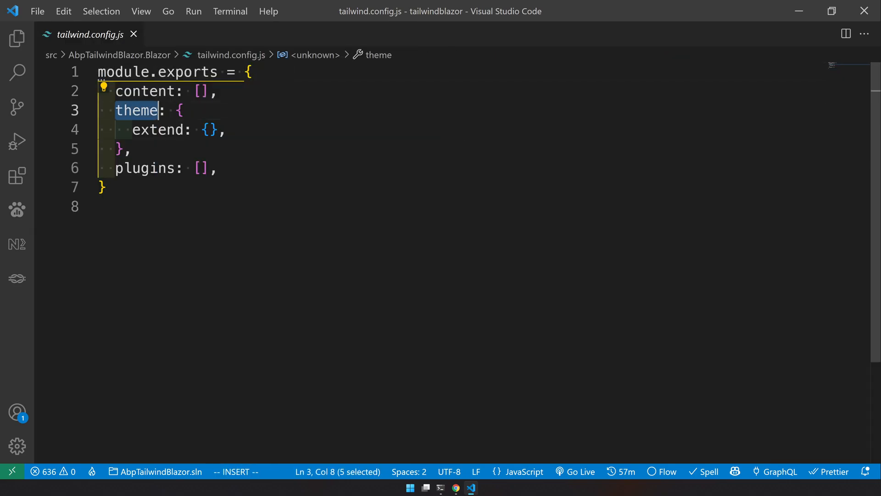
{"action": "double_click", "coordinate": [144, 168]}
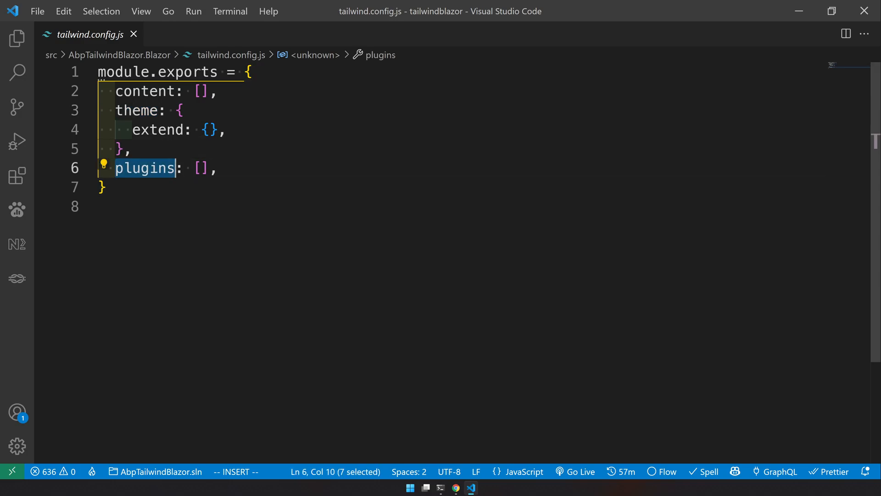
{"action": "mouse_move", "coordinate": [456, 488]}
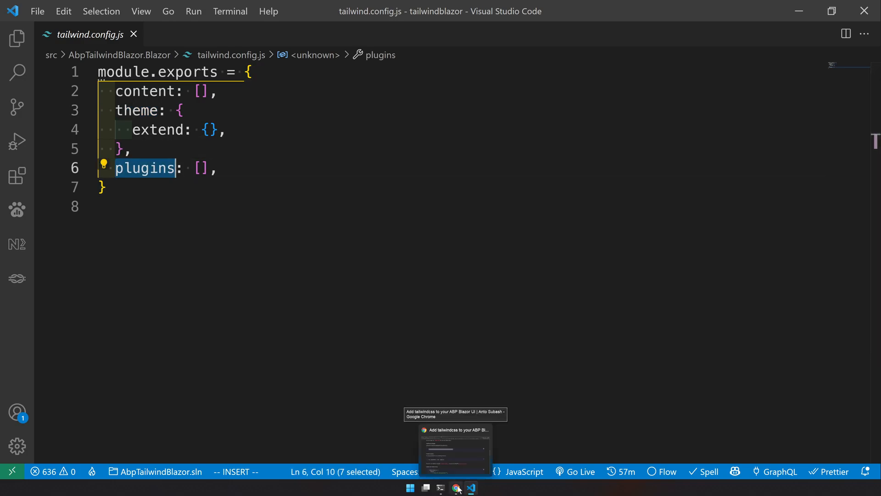
{"action": "left_click", "coordinate": [180, 110]}
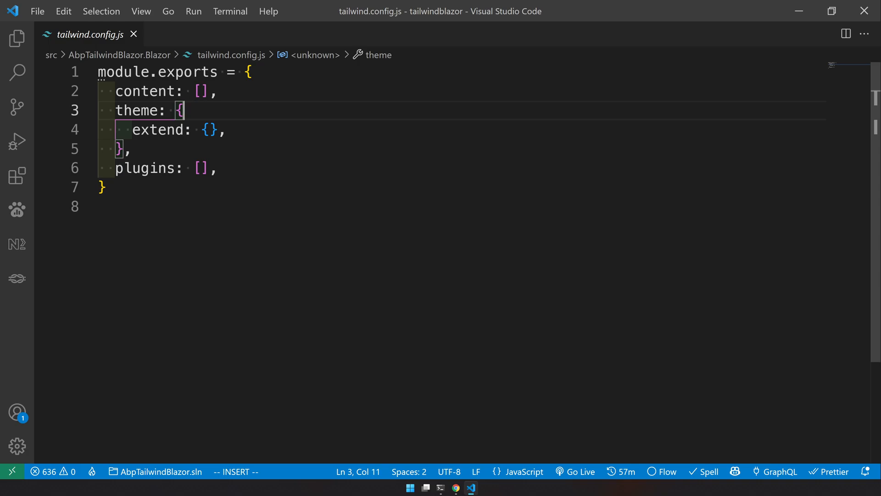
{"action": "left_click", "coordinate": [456, 487]}
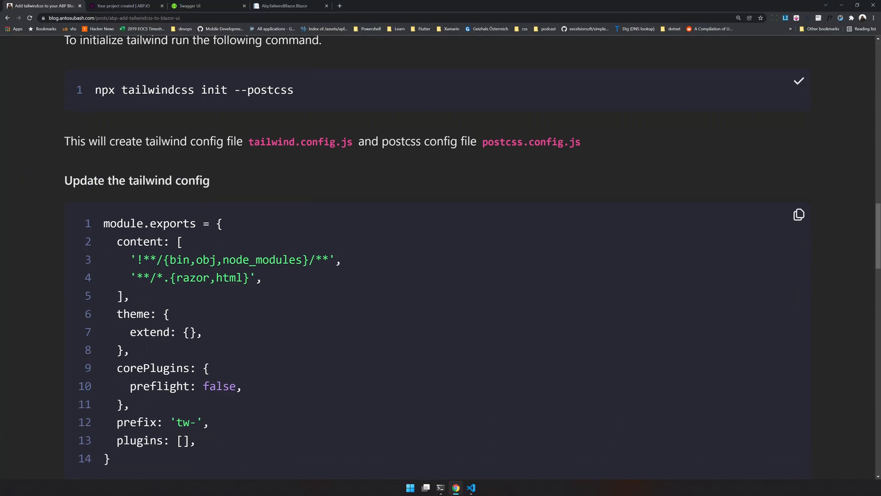
Step: Paste the content paths and corePlugins blocks into tailwind.config.js and add prefix: 'tw-'
{"action": "scroll", "scroll_direction": "down", "scroll_amount": 3}
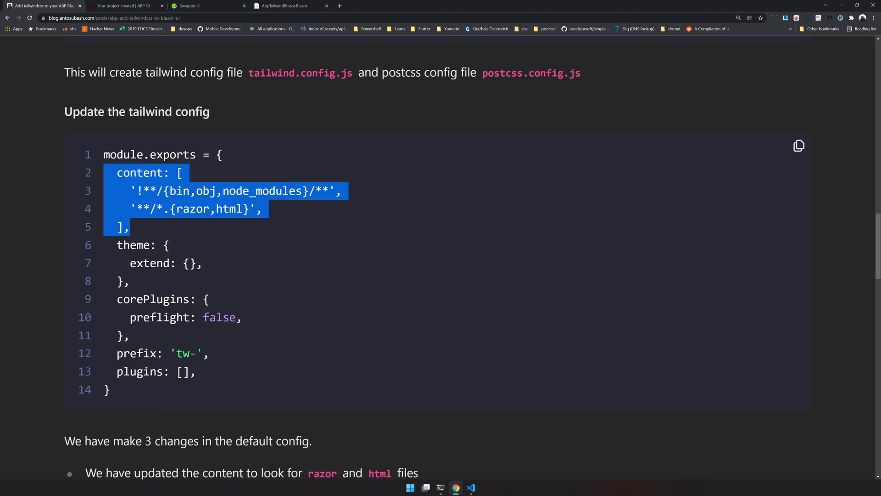
{"action": "left_click", "coordinate": [471, 487]}
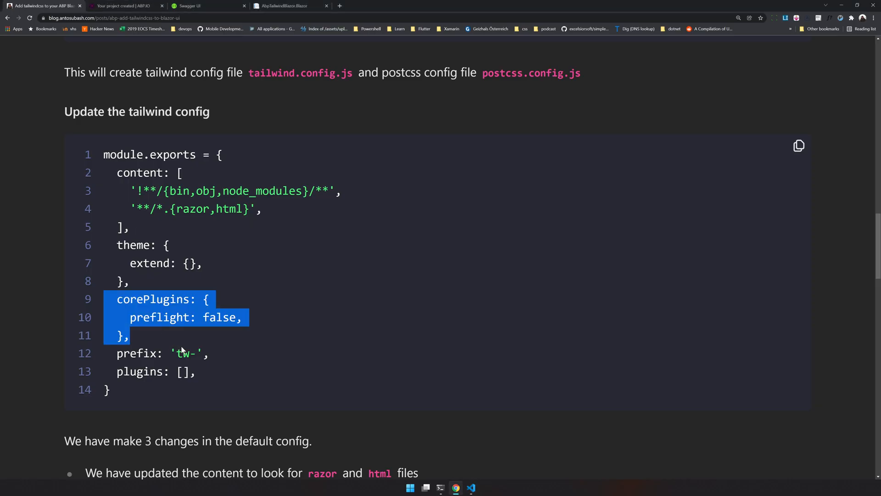
{"action": "left_click", "coordinate": [471, 487]}
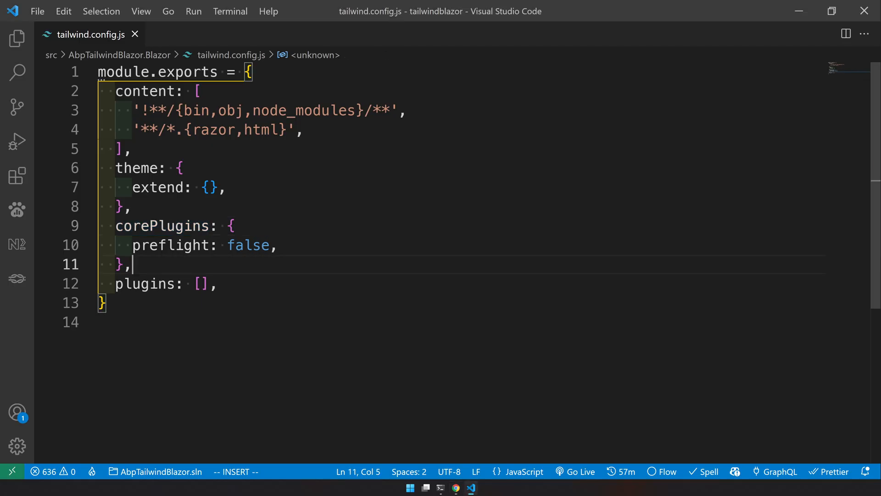
{"action": "type", "text": "prefix: 'tw-',"}
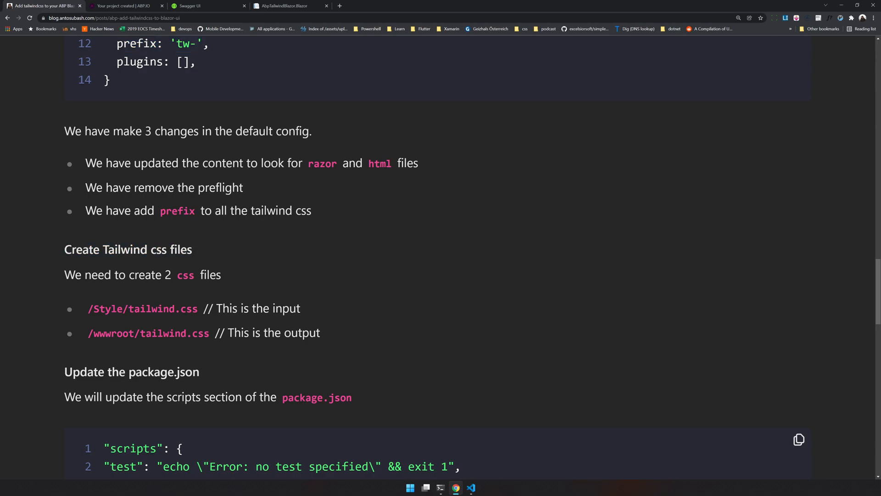
Step: Note the Style/tailwind.css and wwwroot/tailwind.css paths from the article and select the Blazor project folder
{"action": "double_click", "coordinate": [143, 309]}
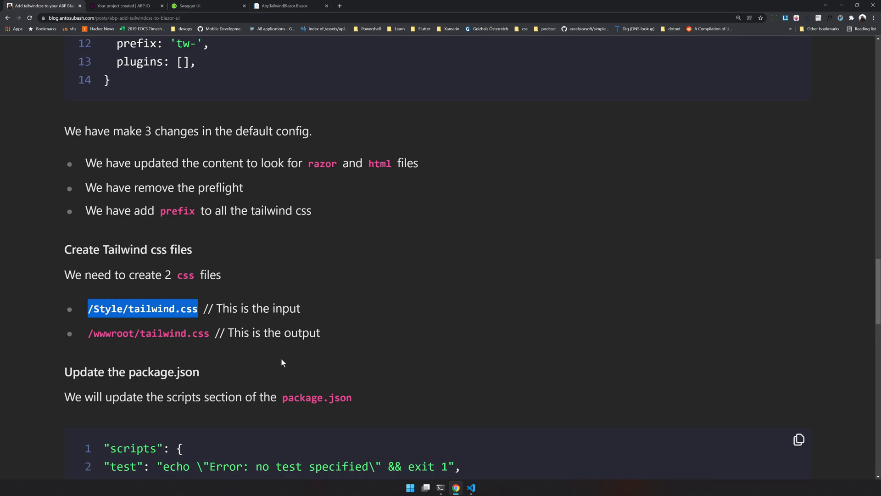
{"action": "double_click", "coordinate": [148, 333]}
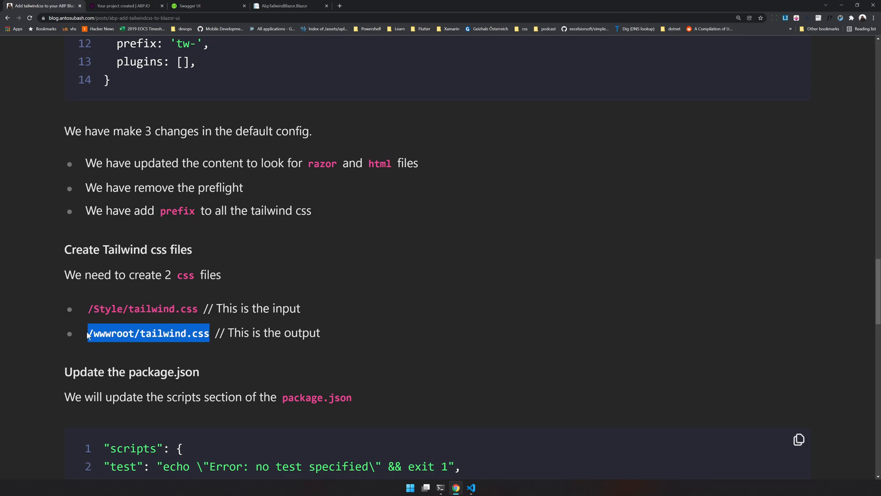
{"action": "double_click", "coordinate": [163, 309]}
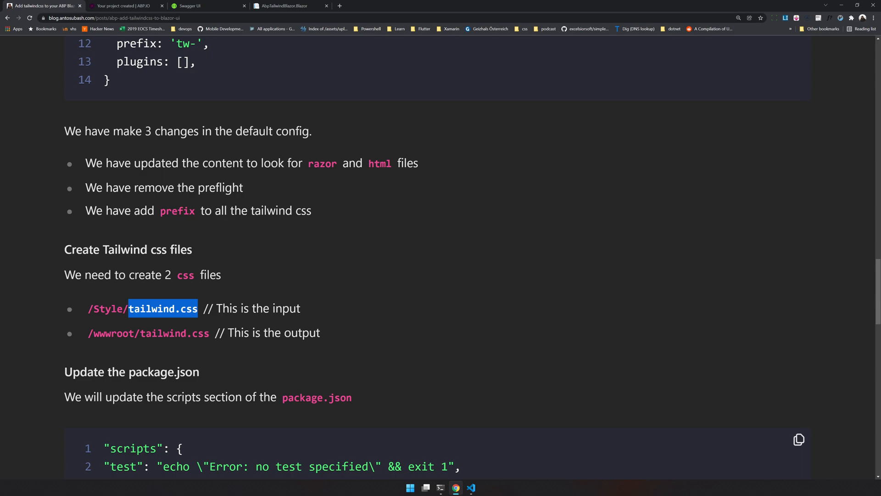
{"action": "mouse_move", "coordinate": [72, 320]}
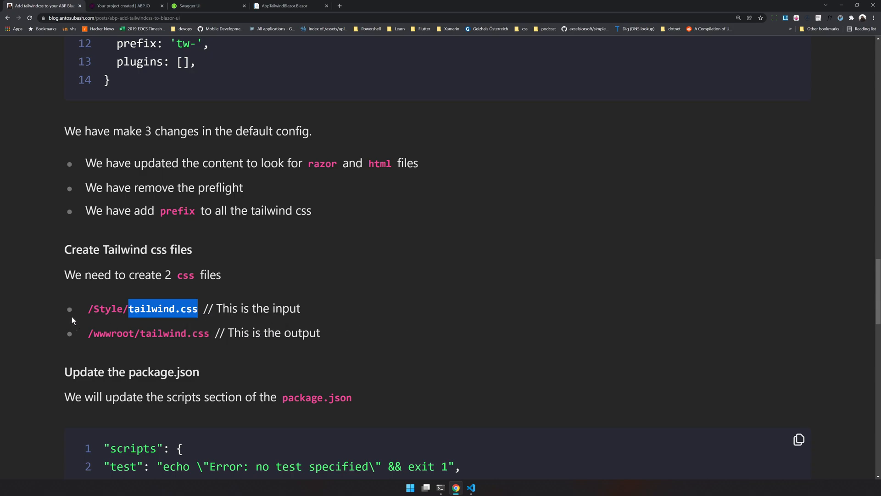
{"action": "double_click", "coordinate": [109, 308]}
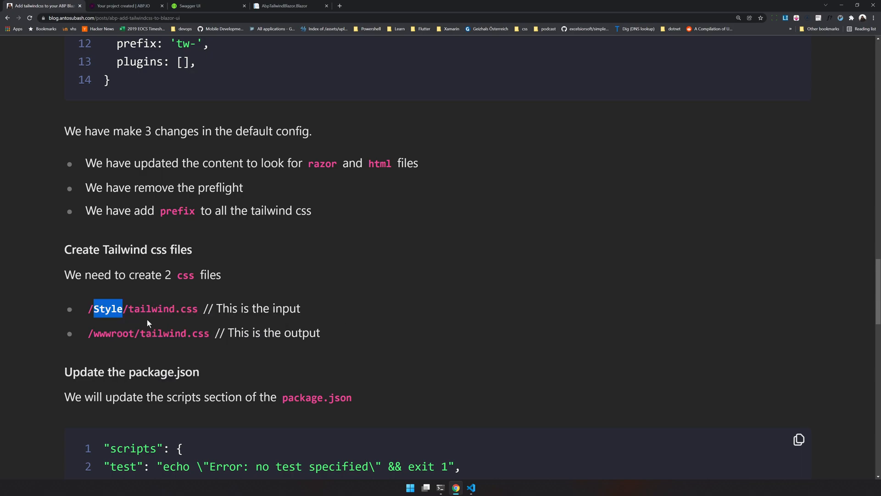
{"action": "left_click", "coordinate": [471, 487]}
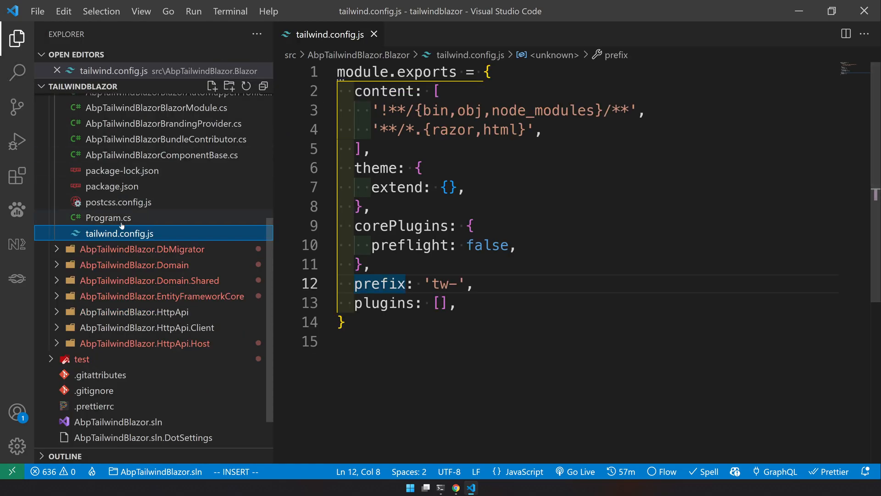
{"action": "left_click", "coordinate": [131, 149]}
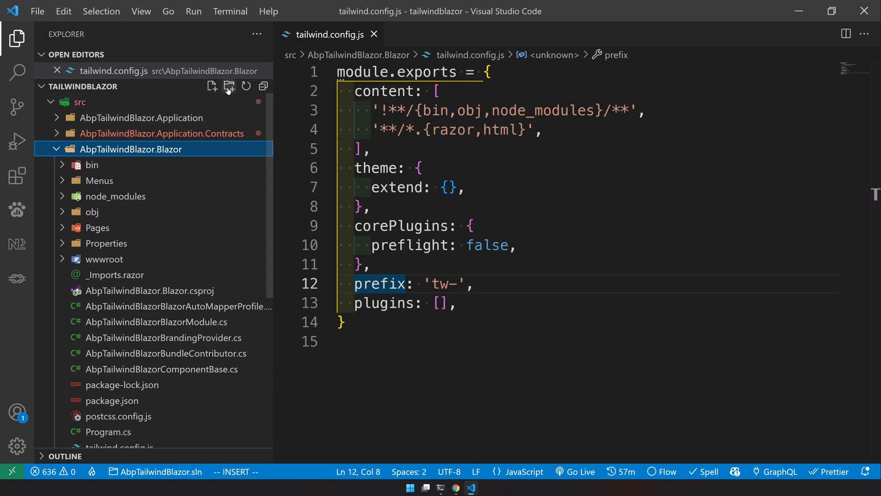
Step: Create empty tailwind.css files under a new Style folder and under wwwroot
{"action": "left_click", "coordinate": [455, 488]}
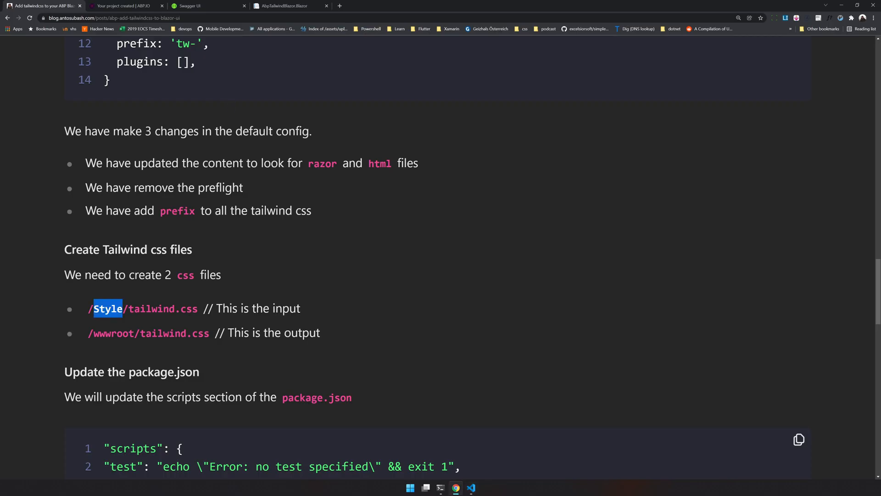
{"action": "right_click", "coordinate": [164, 308]}
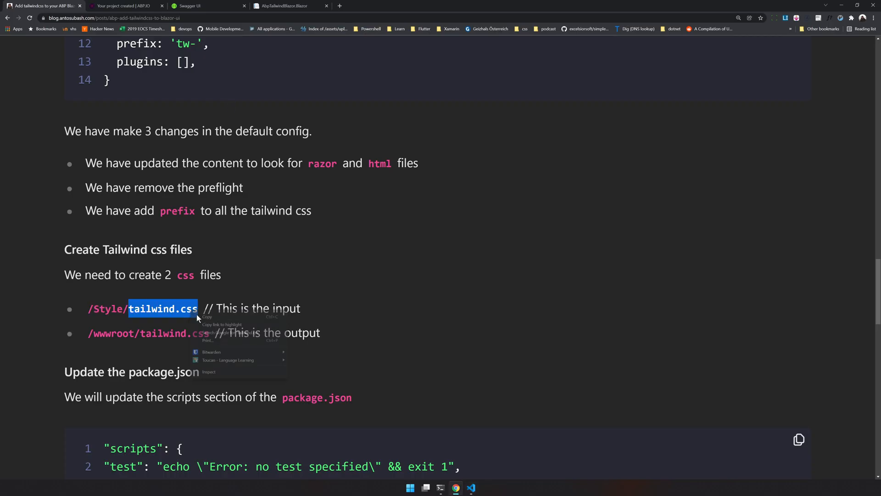
{"action": "left_click", "coordinate": [471, 487]}
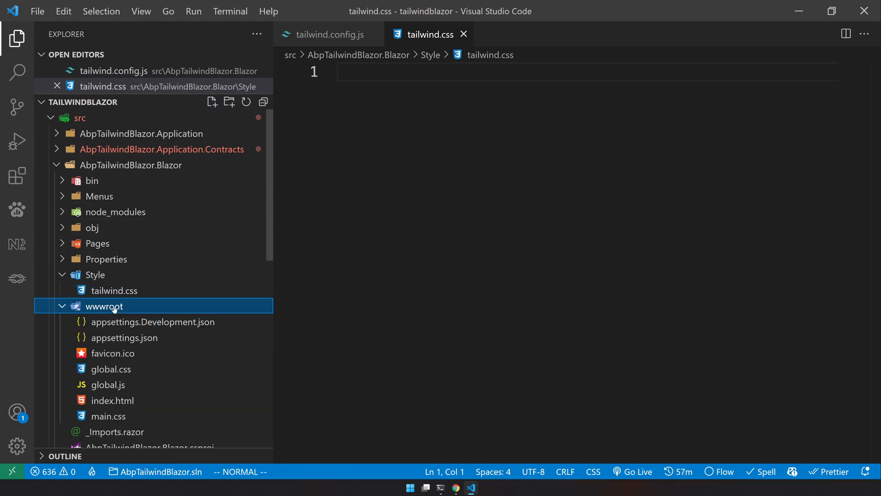
{"action": "left_click", "coordinate": [212, 102]}
{"action": "type", "text": "tailwind.css"}
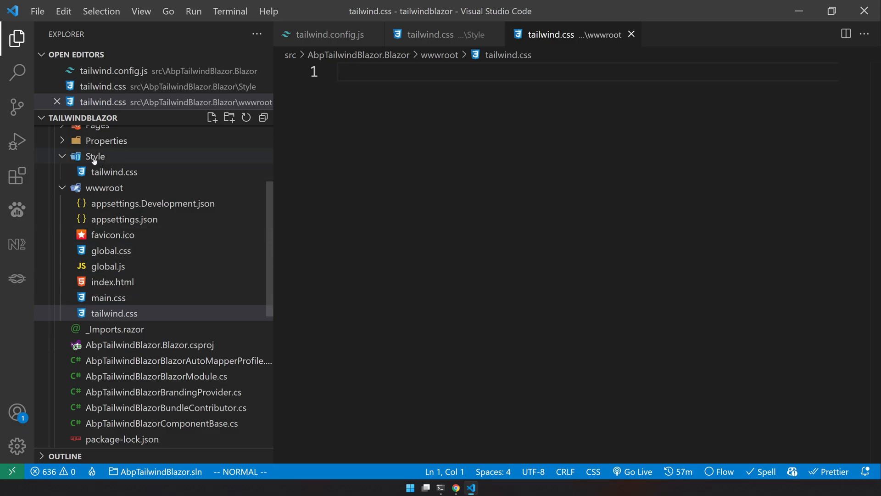
{"action": "left_click", "coordinate": [113, 171]}
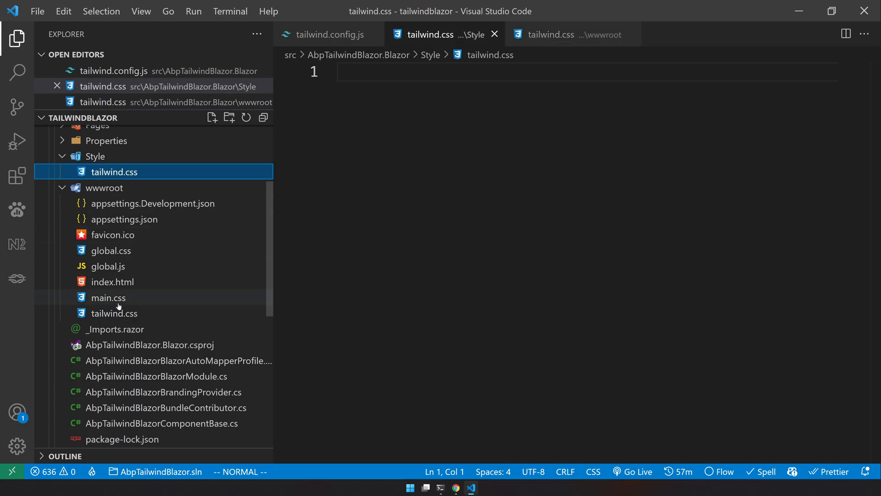
{"action": "left_click", "coordinate": [113, 313]}
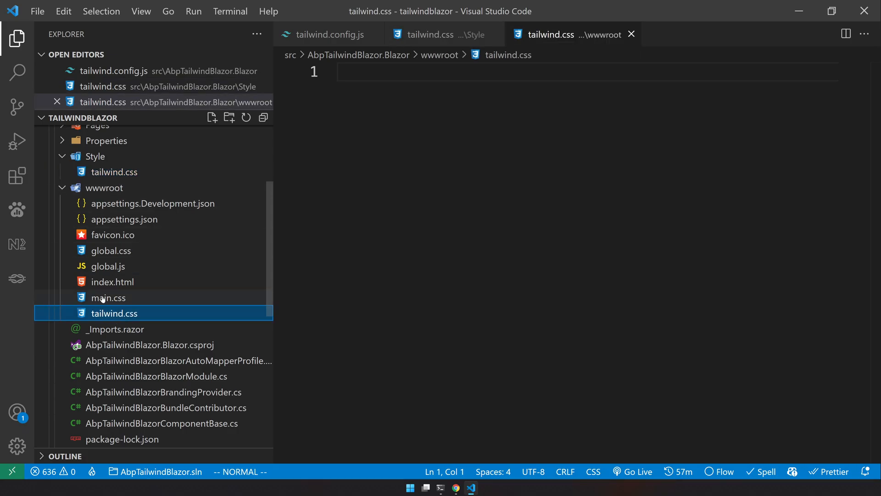
{"action": "left_click", "coordinate": [456, 487]}
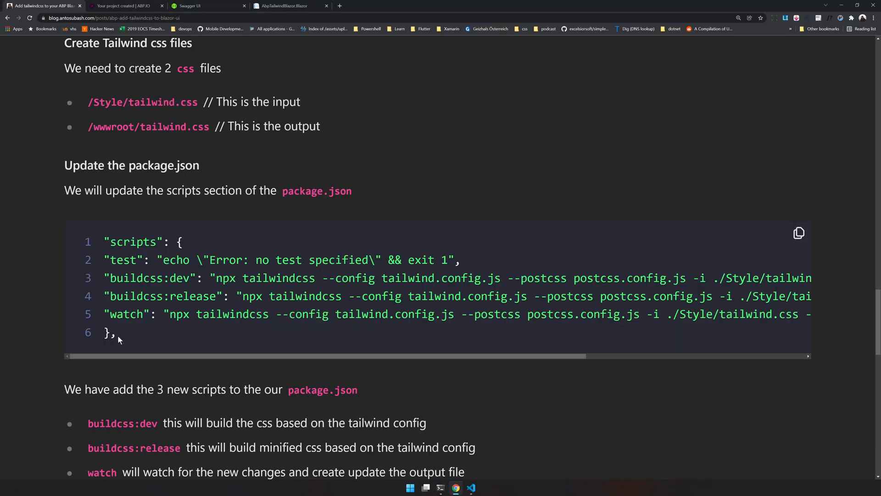
Step: Review the buildcss:dev, buildcss:release and watch scripts in package.json, including the --watch flag
{"action": "left_click", "coordinate": [471, 488]}
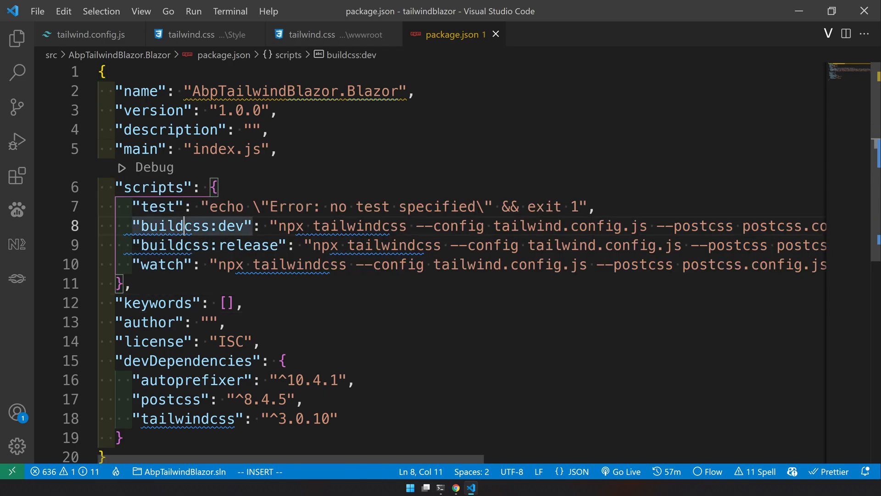
{"action": "double_click", "coordinate": [191, 225]}
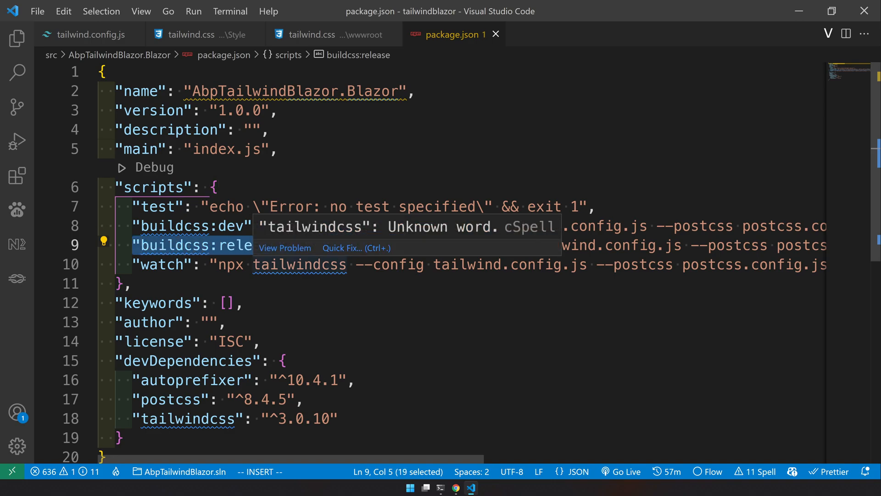
{"action": "left_click", "coordinate": [158, 264]}
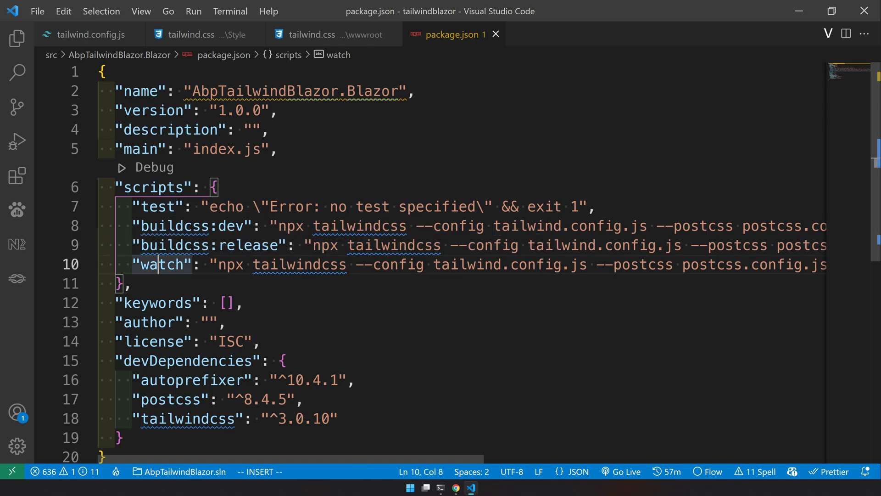
{"action": "scroll", "scroll_direction": "right", "scroll_amount": 3}
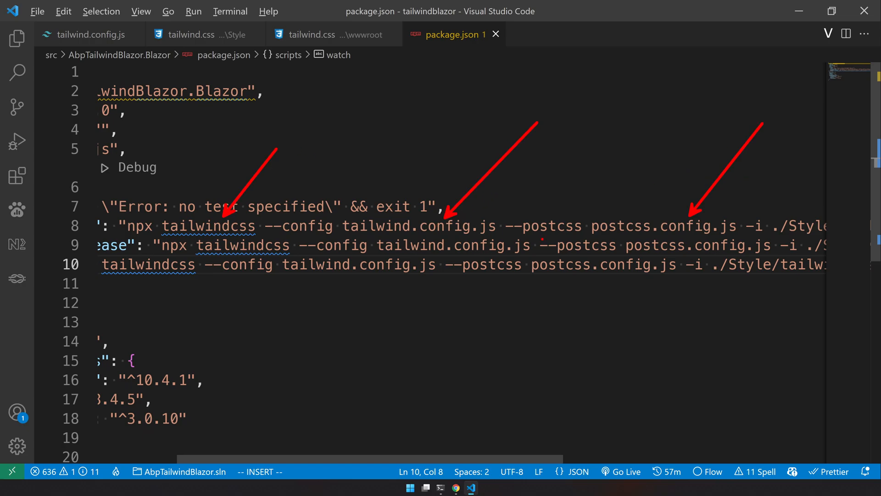
{"action": "scroll", "scroll_direction": "right", "scroll_amount": 3}
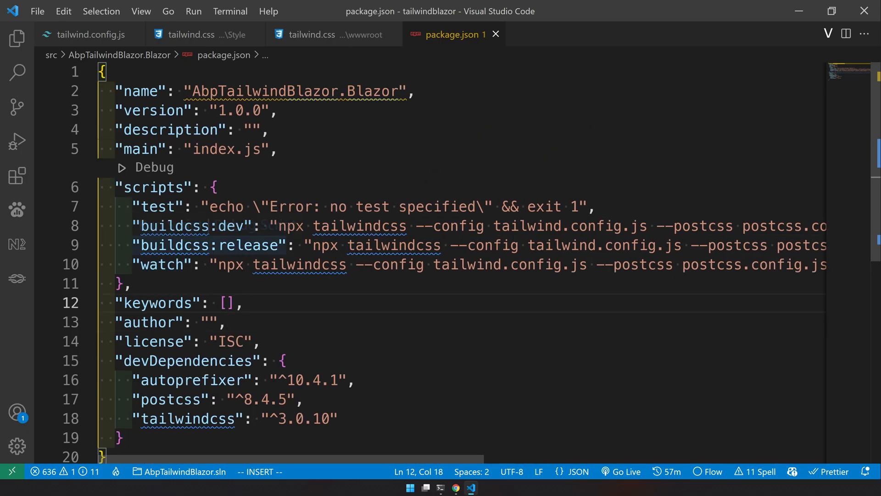
{"action": "double_click", "coordinate": [241, 245]}
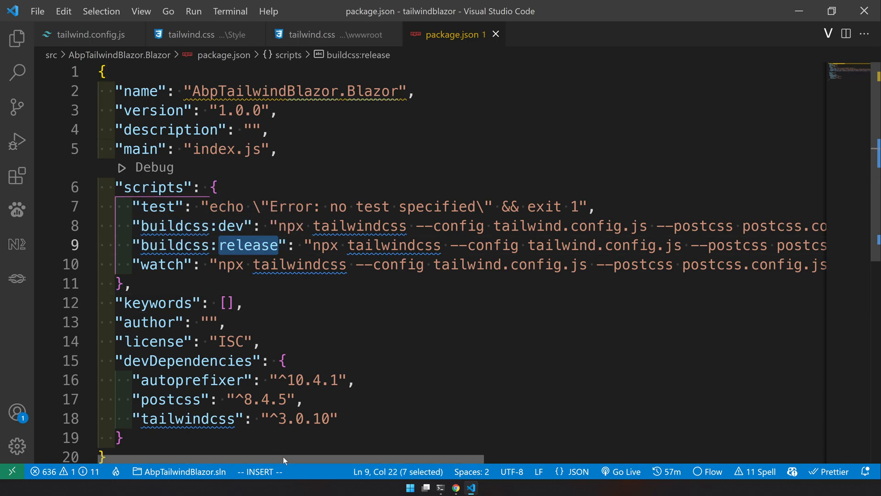
{"action": "scroll", "scroll_direction": "right", "scroll_amount": 3}
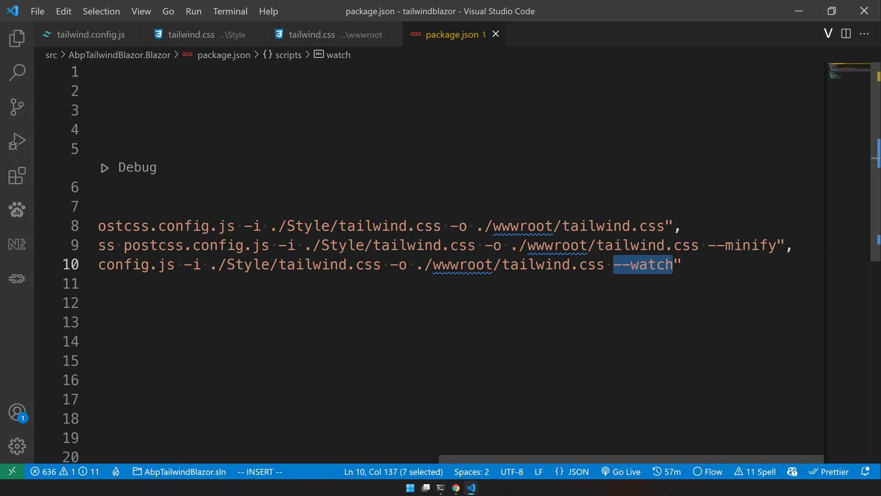
Step: Return to tailwind.config.js and highlight the razor/html content pattern
{"action": "left_click", "coordinate": [90, 34]}
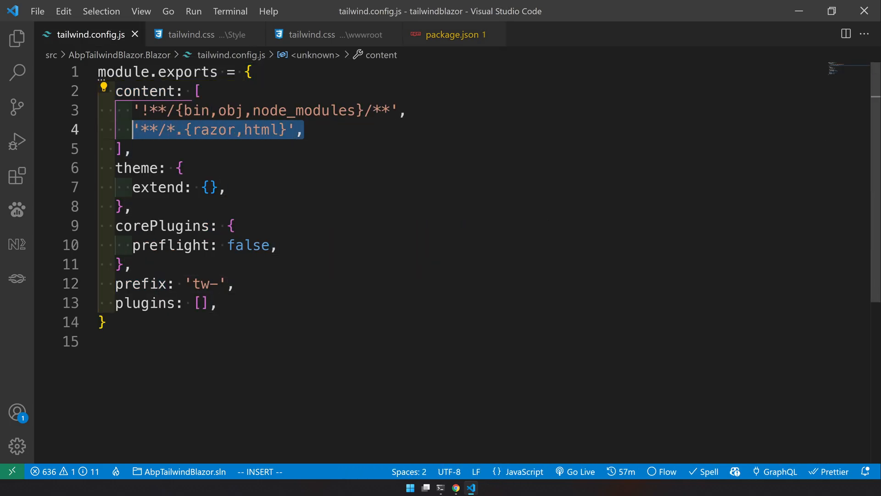
{"action": "left_click", "coordinate": [259, 129]}
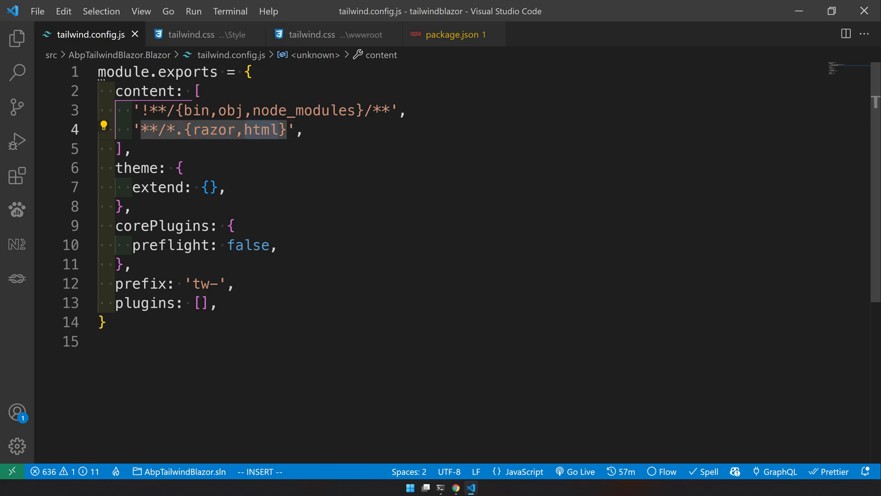
{"action": "left_click", "coordinate": [453, 34]}
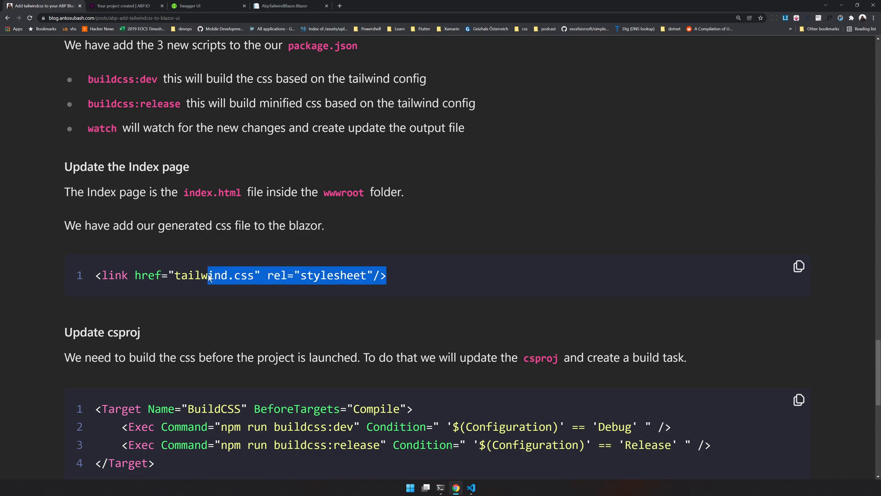
Step: Link tailwind.css in index.html's head after main.css and view the empty generated wwwroot tailwind.css
{"action": "left_click", "coordinate": [471, 487]}
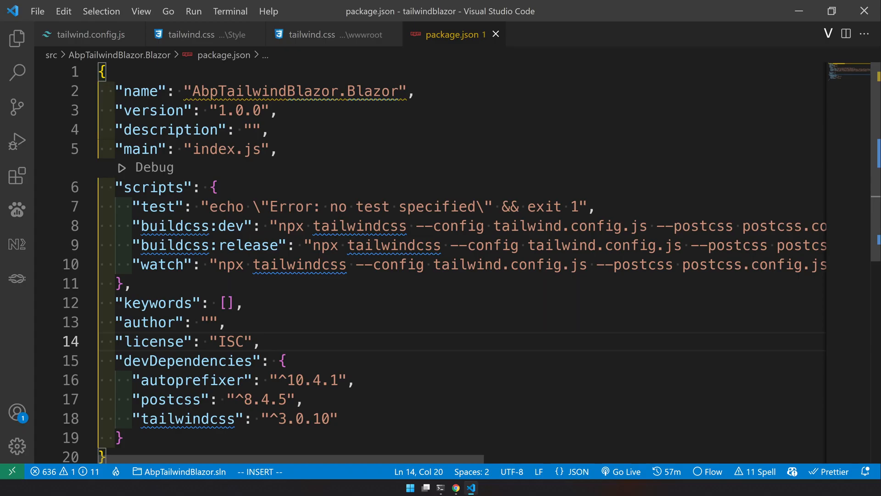
{"action": "left_click", "coordinate": [17, 38]}
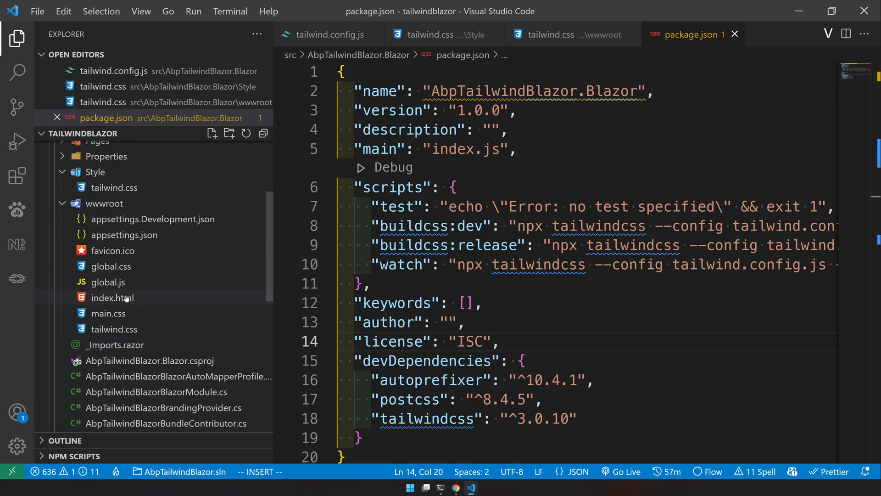
{"action": "left_click", "coordinate": [112, 298]}
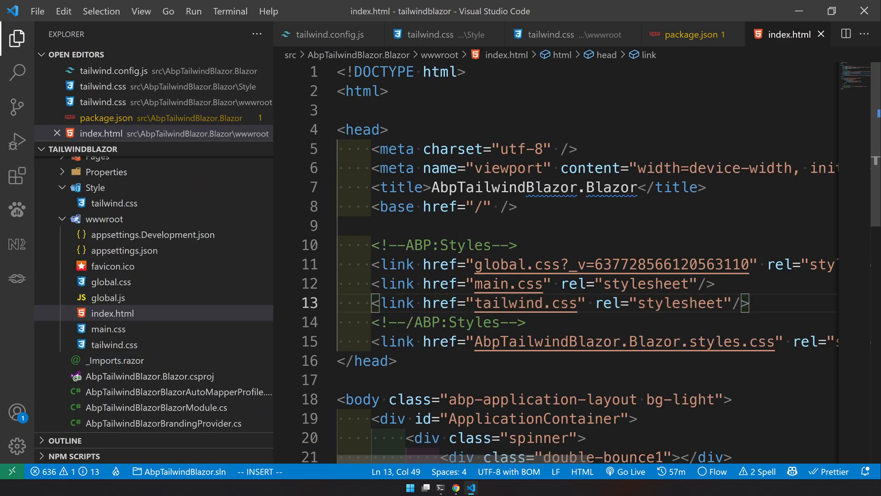
{"action": "mouse_move", "coordinate": [525, 302]}
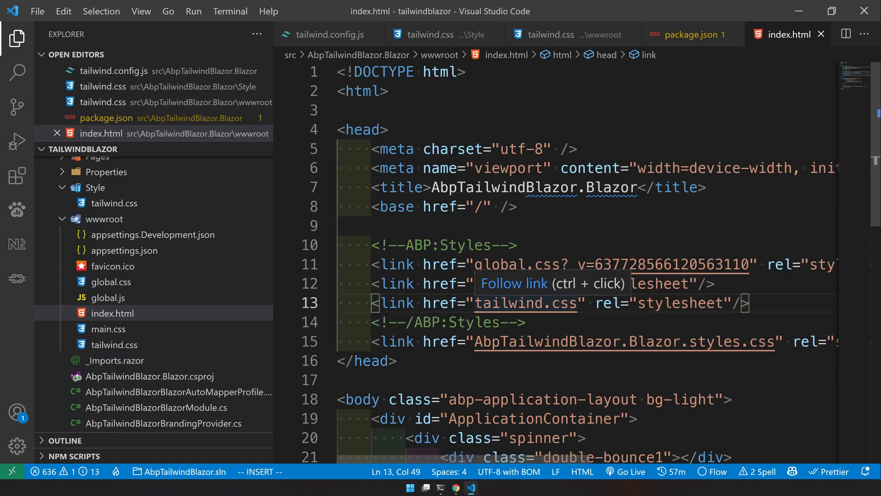
{"action": "left_click", "coordinate": [114, 344]}
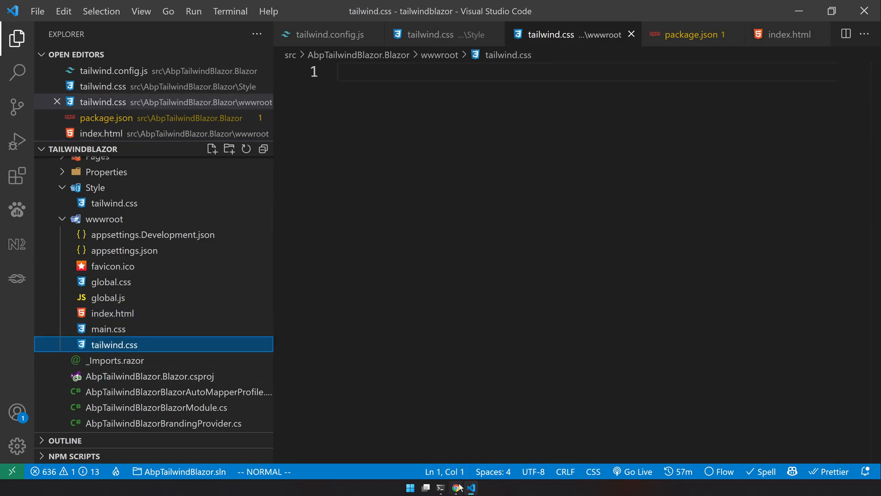
Step: Read the tutorial's Update csproj section with its BuildCSS target and BeforeTargets Compile attribute
{"action": "left_click", "coordinate": [456, 487]}
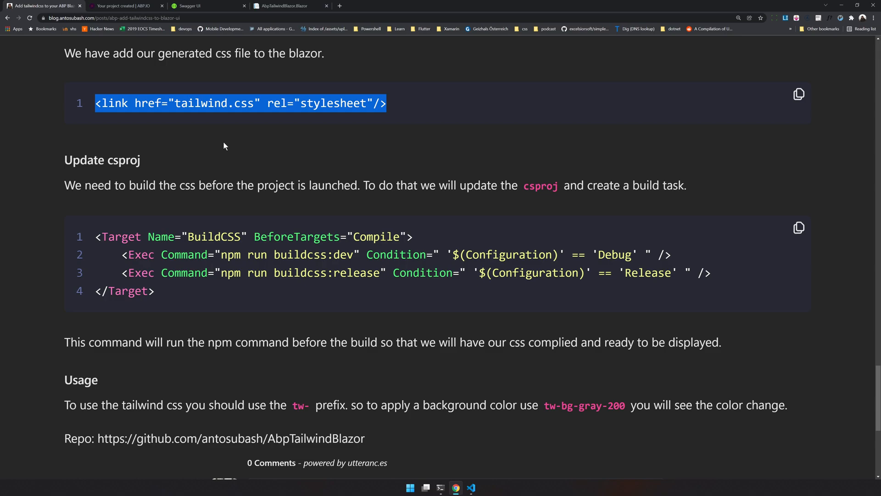
{"action": "double_click", "coordinate": [102, 159]}
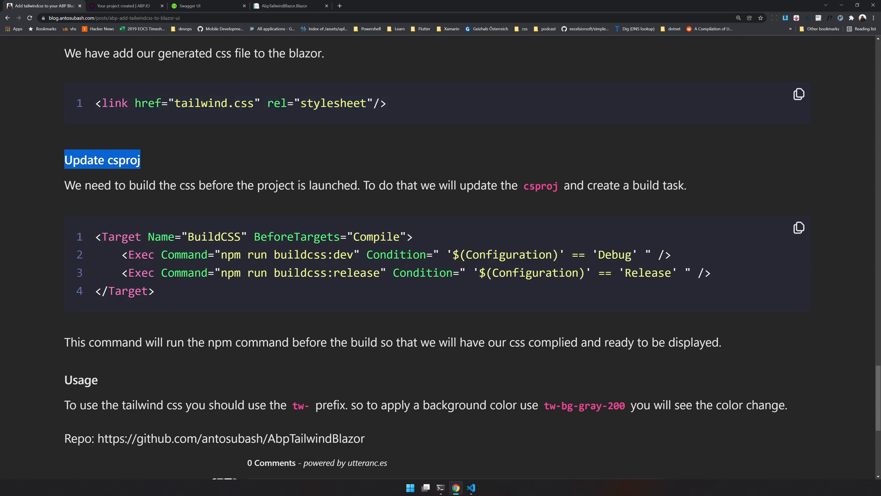
{"action": "double_click", "coordinate": [212, 236]}
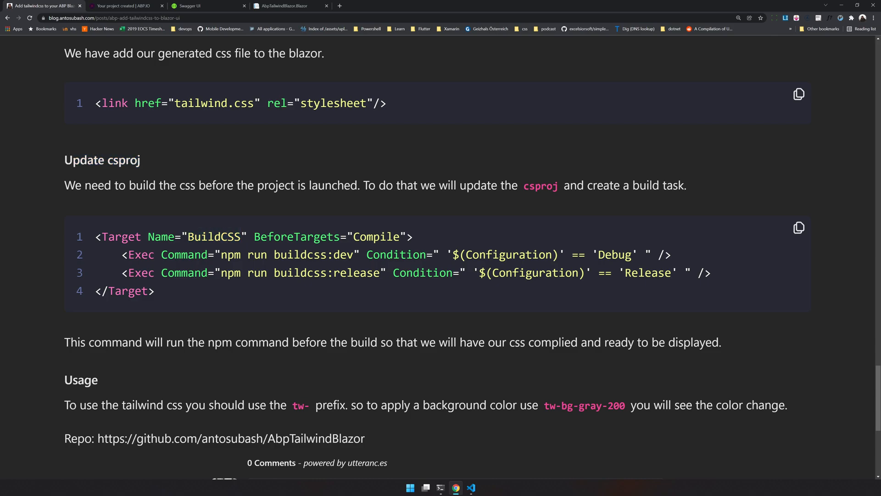
{"action": "double_click", "coordinate": [329, 237]}
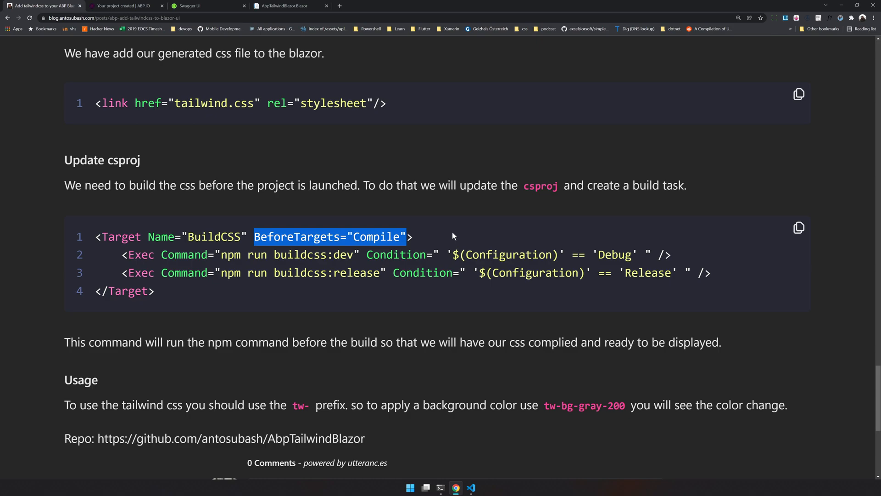
{"action": "left_click", "coordinate": [450, 236]}
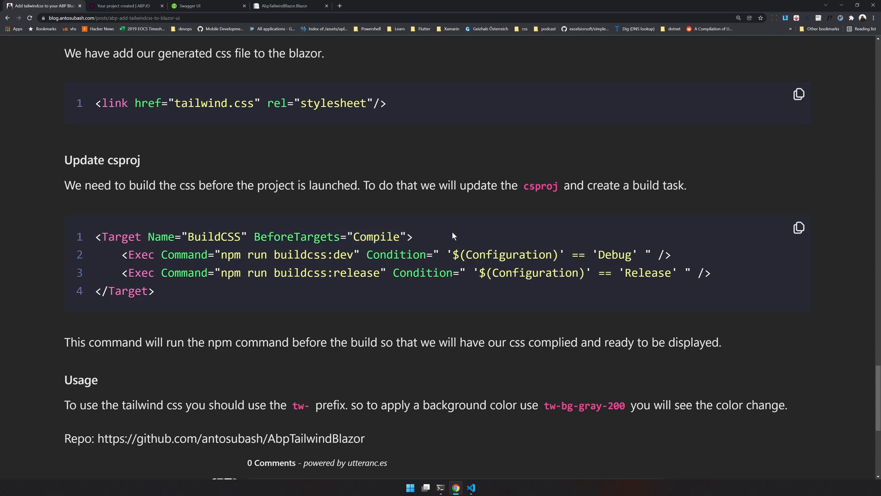
{"action": "mouse_move", "coordinate": [456, 488]}
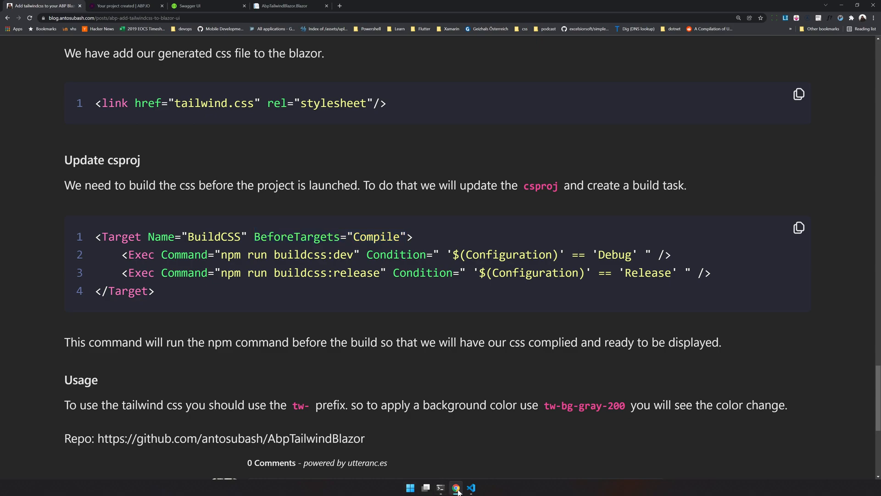
Step: Review global.css's Bootstrap gray colour variables and the tw- prefixed Tailwind config, then the tutorial snippet
{"action": "left_click", "coordinate": [471, 487]}
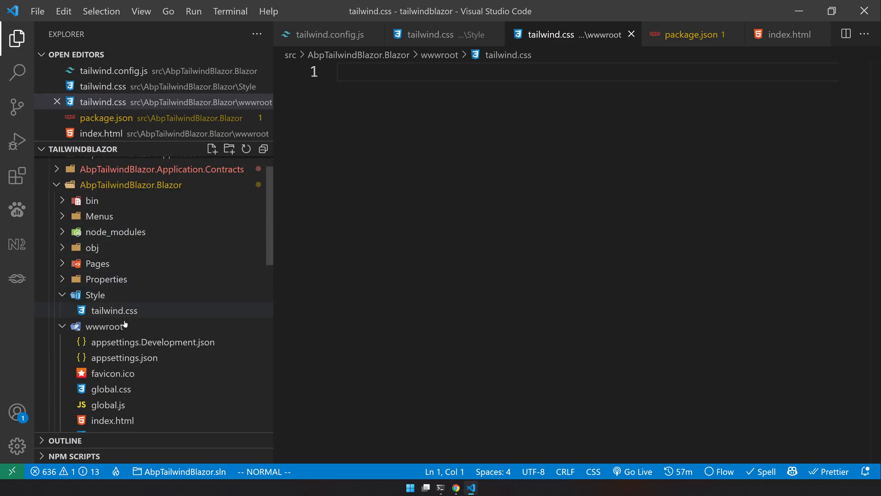
{"action": "scroll", "scroll_direction": "down", "scroll_amount": 3}
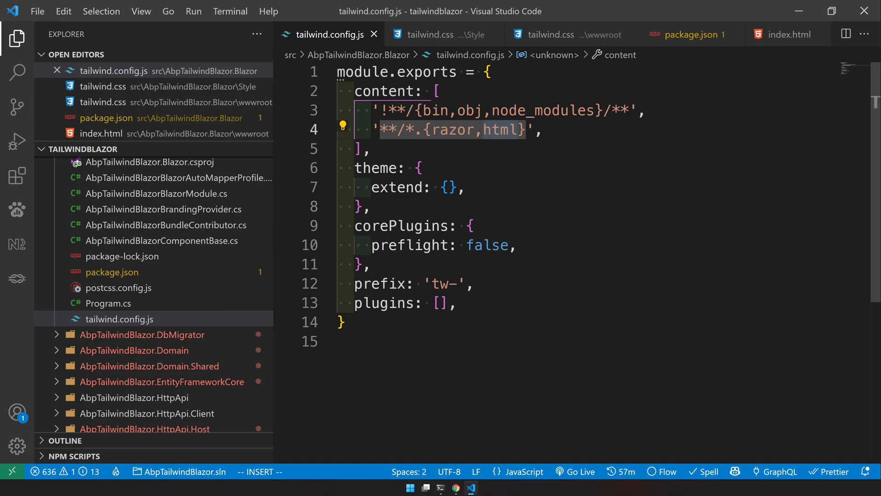
{"action": "left_click", "coordinate": [104, 166]}
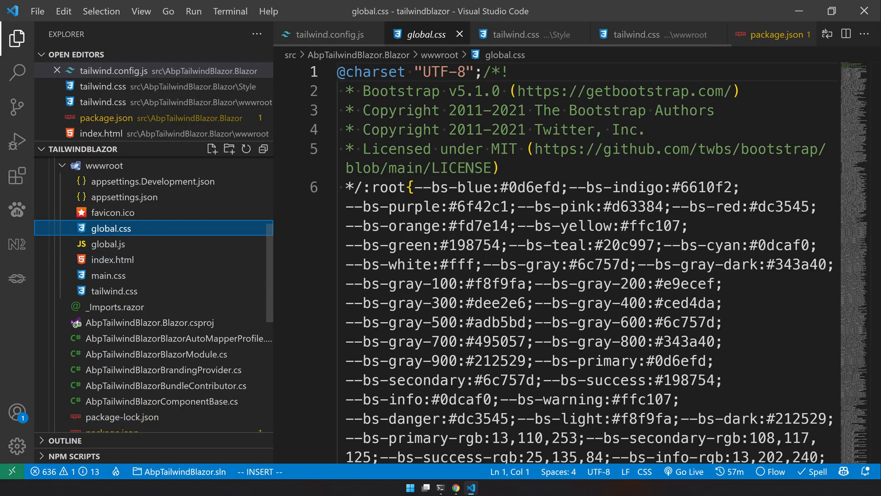
{"action": "key", "text": "Escape"}
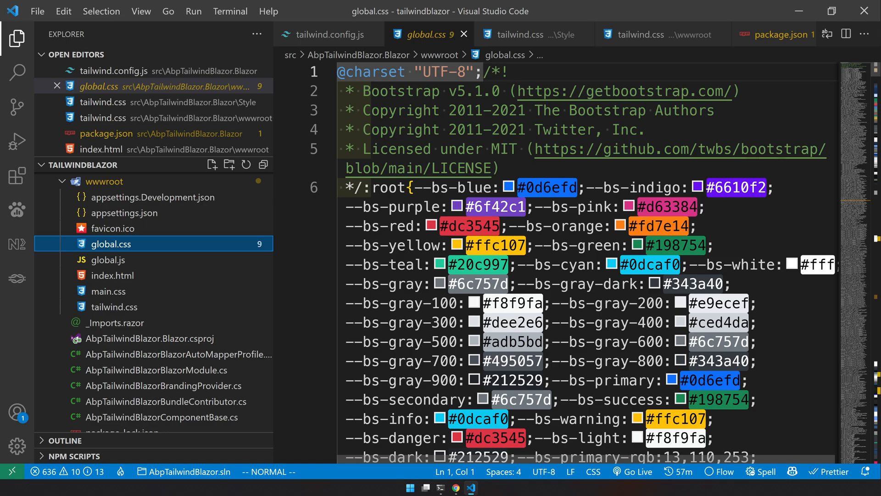
{"action": "mouse_move", "coordinate": [464, 34]}
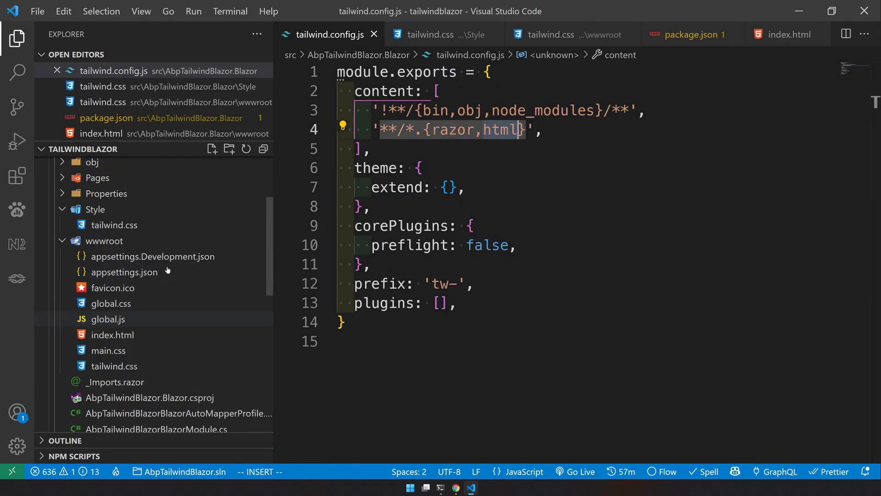
{"action": "scroll", "scroll_direction": "down", "scroll_amount": 3}
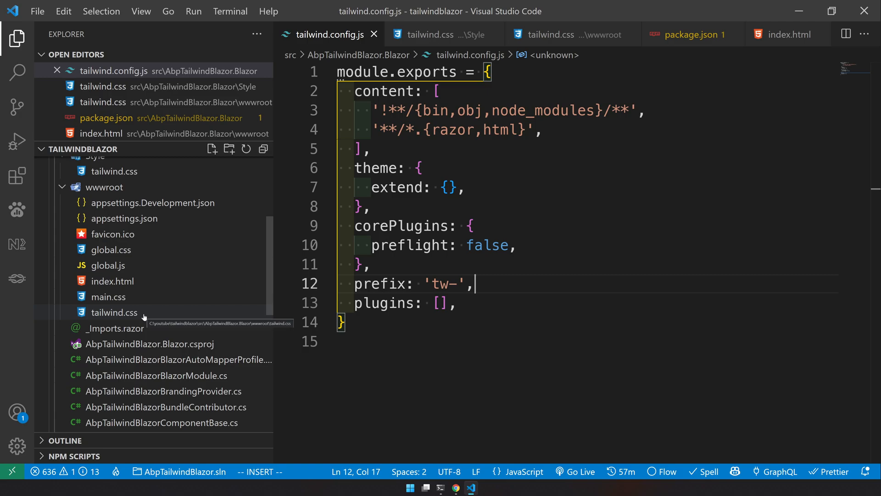
{"action": "left_click", "coordinate": [455, 487]}
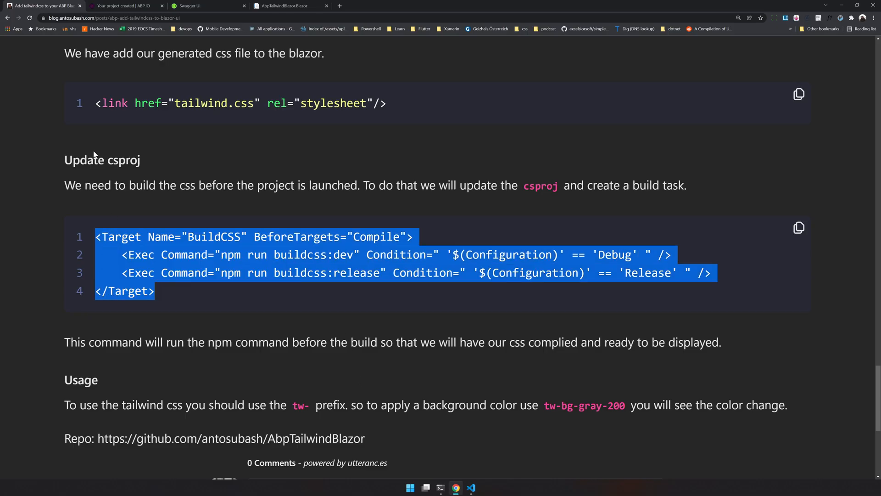
Step: Add the BuildCSS target running npm buildcss:dev or buildcss:release before compile to AbpTailwindBlazor.Blazor.csproj
{"action": "left_click", "coordinate": [471, 488]}
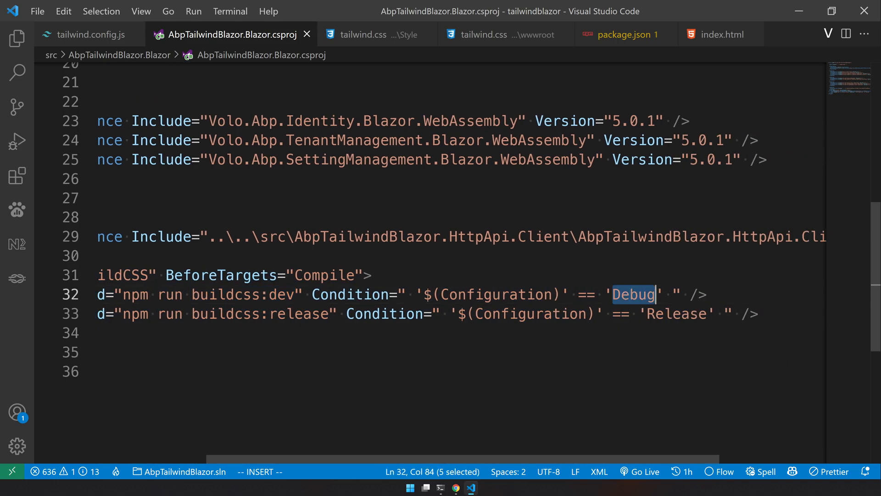
{"action": "double_click", "coordinate": [676, 314]}
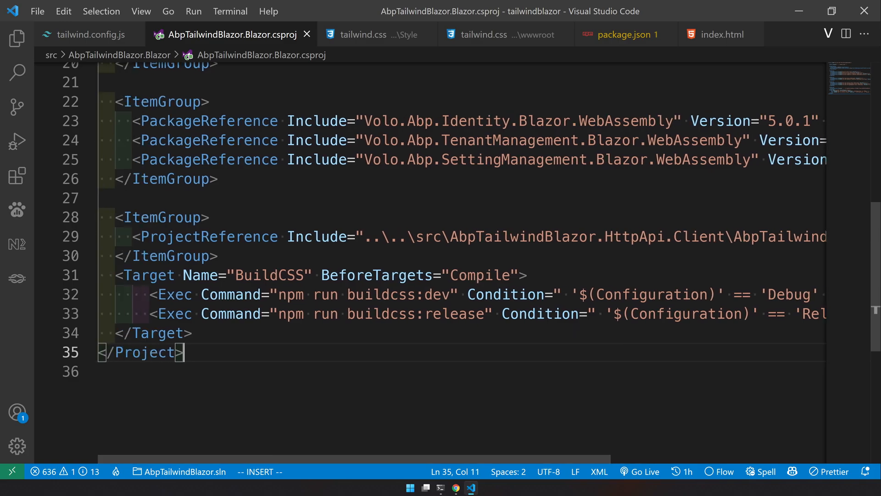
{"action": "left_click", "coordinate": [456, 488]}
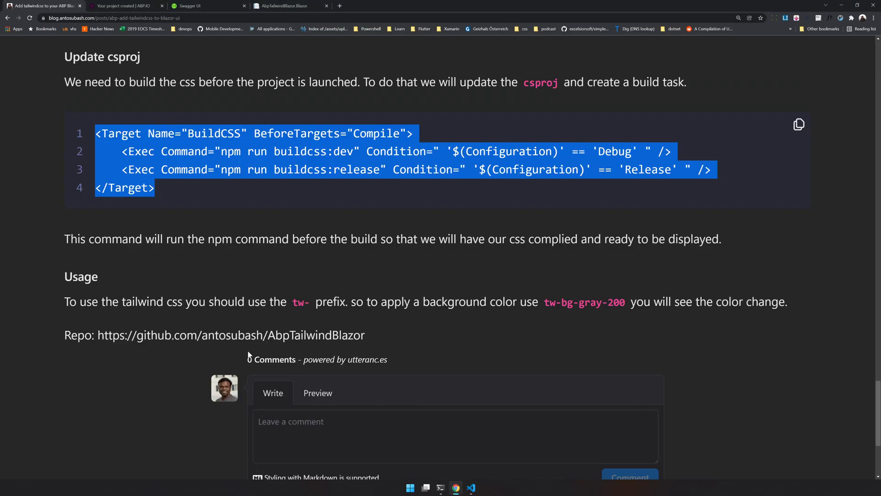
{"action": "mouse_move", "coordinate": [477, 317]}
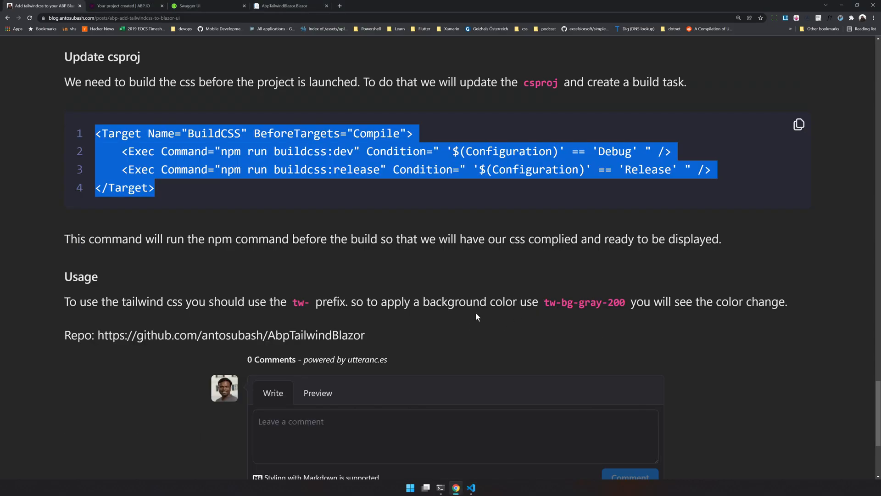
{"action": "left_click", "coordinate": [471, 487]}
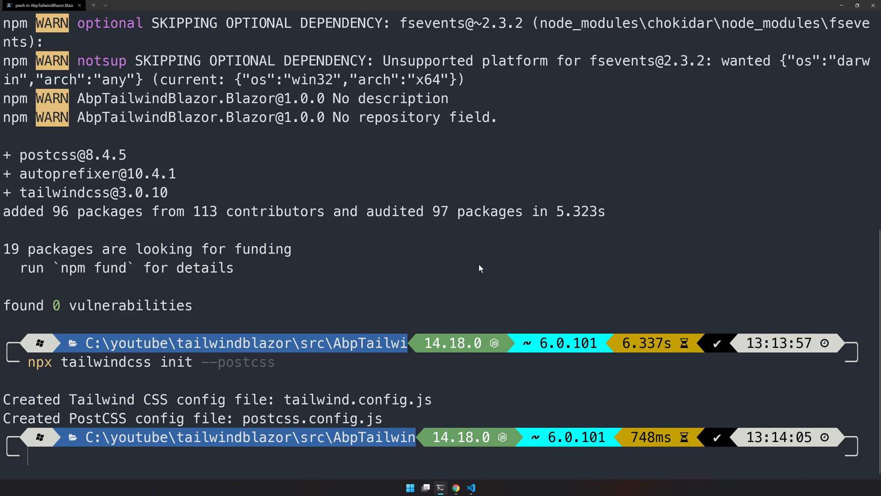
Step: Run dotnet watch so buildcss:dev regenerates the CSS, glance at the white localhost page, and minimize Chrome
{"action": "type", "text": "dotnet watch"}
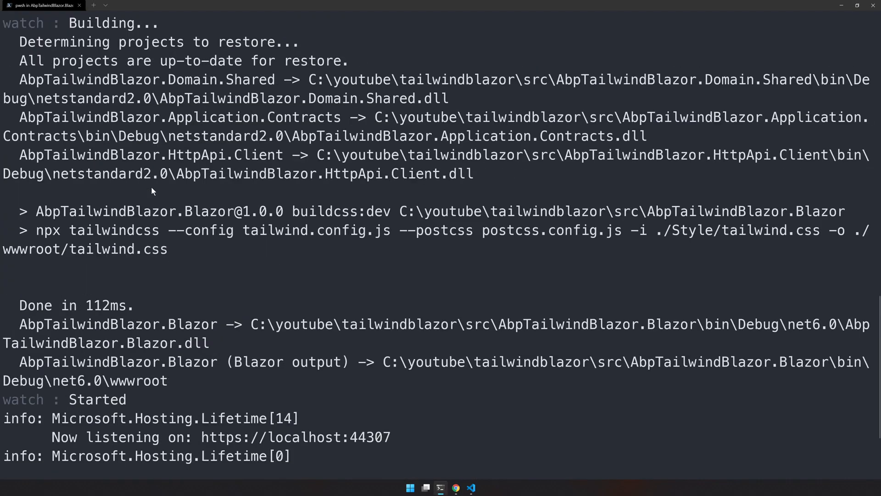
{"action": "mouse_move", "coordinate": [430, 222]}
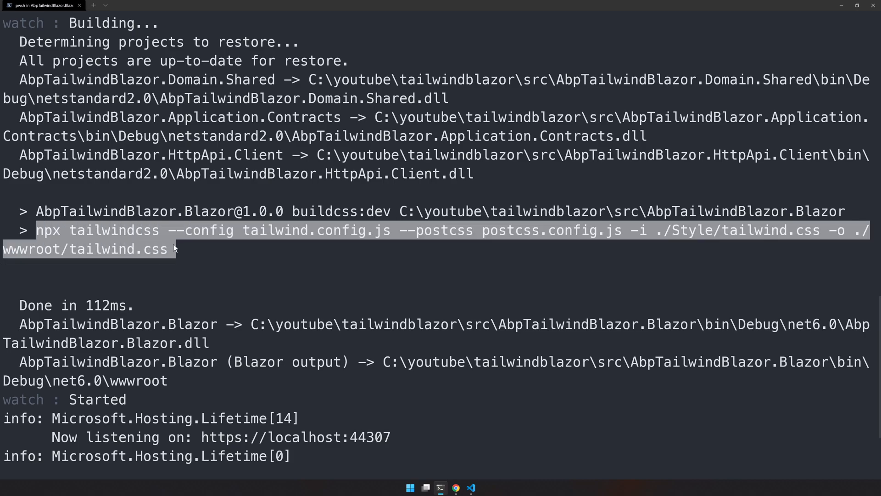
{"action": "mouse_move", "coordinate": [528, 270]}
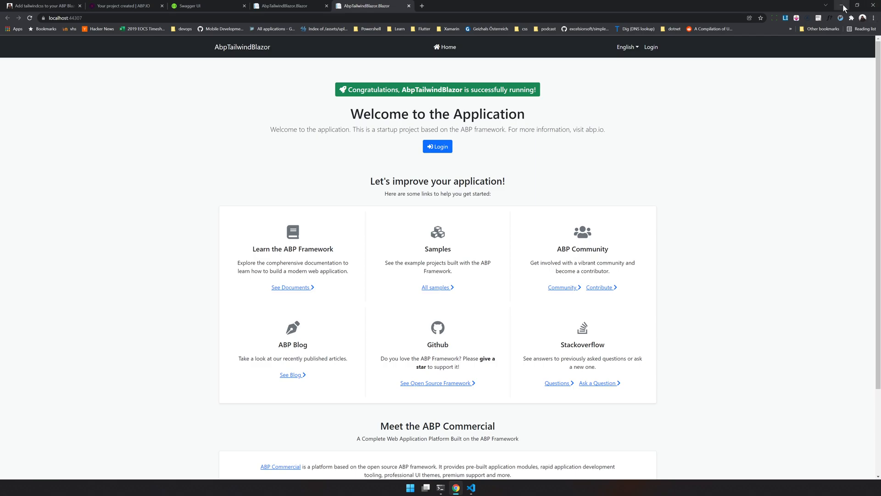
{"action": "left_click", "coordinate": [857, 5]}
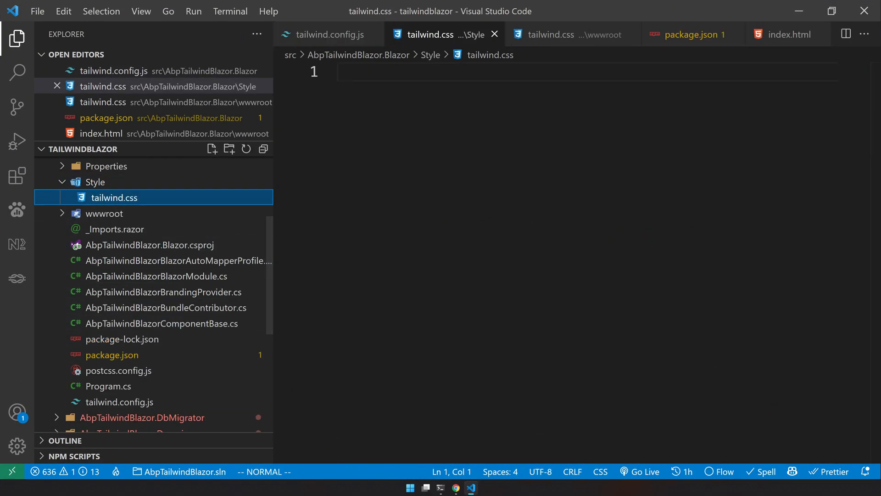
{"action": "left_click", "coordinate": [104, 213]}
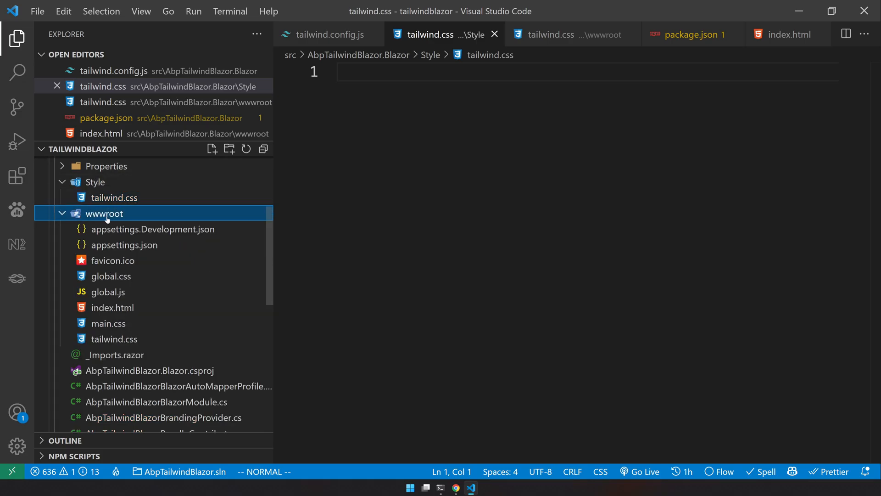
{"action": "left_click", "coordinate": [114, 339]}
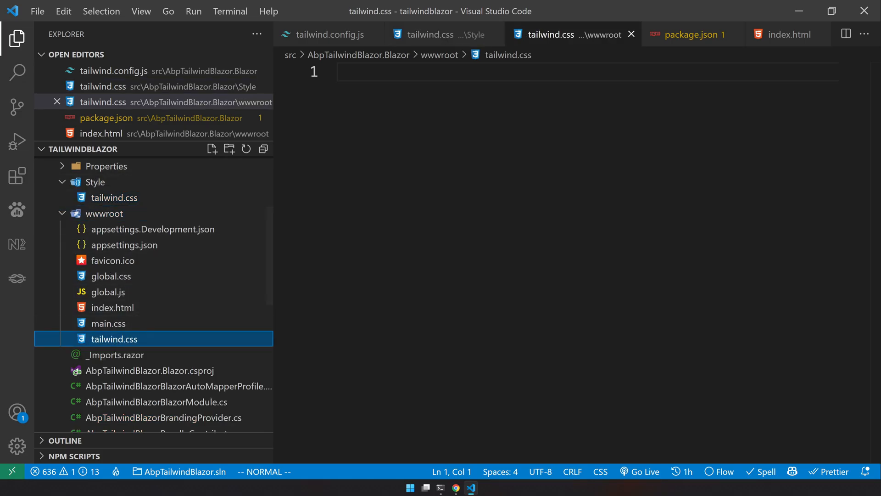
{"action": "left_click", "coordinate": [444, 34]}
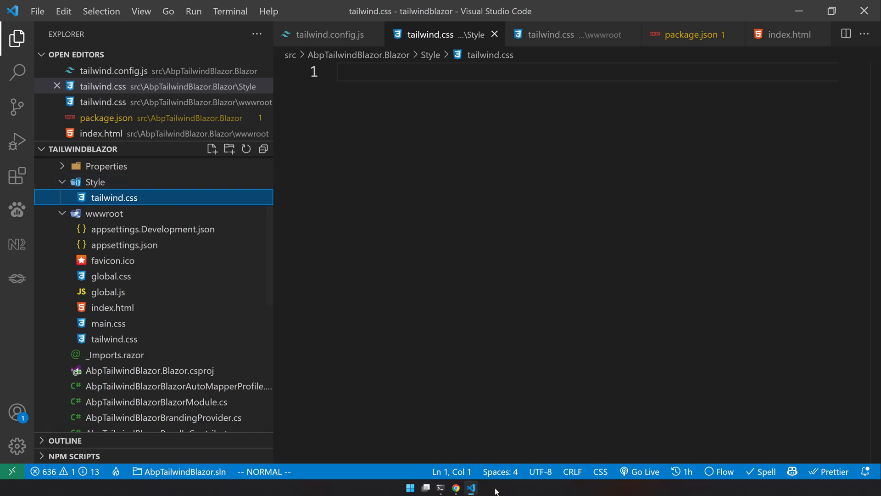
{"action": "mouse_move", "coordinate": [456, 488]}
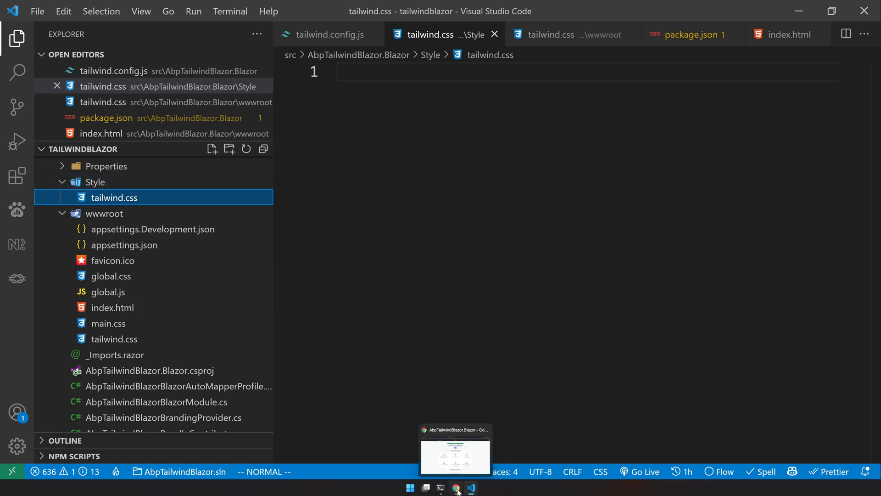
{"action": "left_click", "coordinate": [456, 487]}
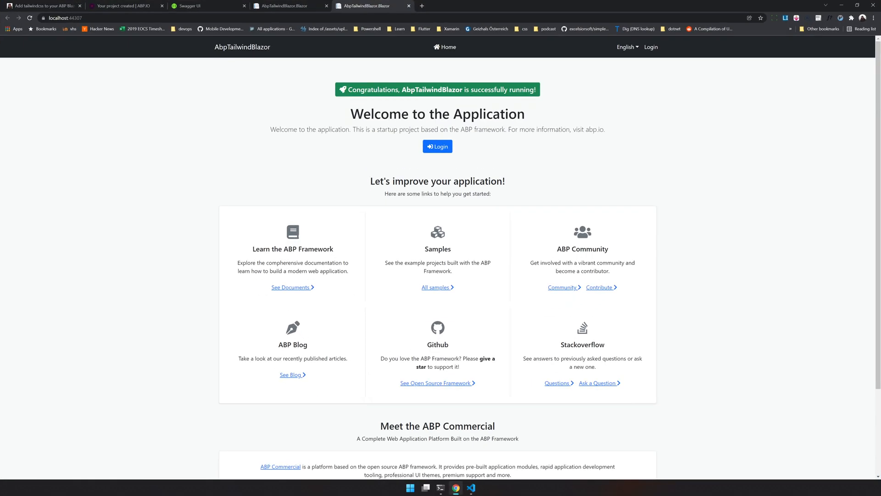
{"action": "left_click", "coordinate": [471, 488]}
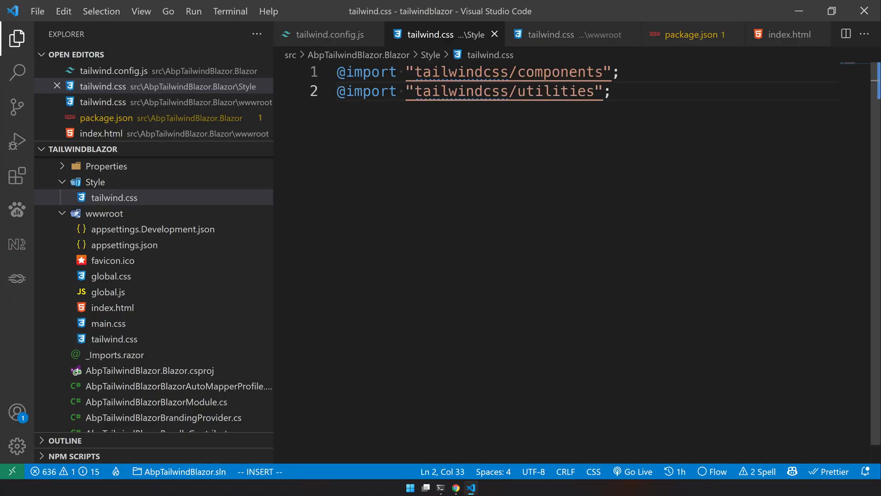
{"action": "mouse_move", "coordinate": [104, 213]}
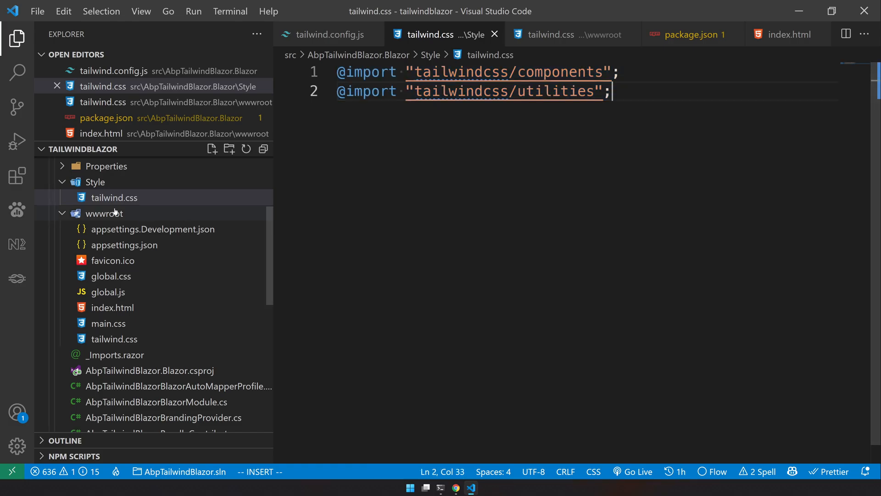
{"action": "left_click", "coordinate": [113, 198]}
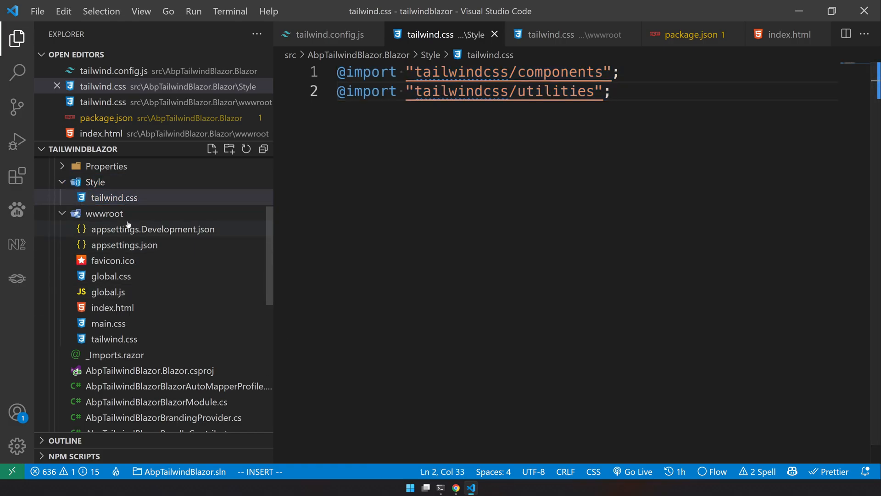
{"action": "mouse_move", "coordinate": [440, 487]}
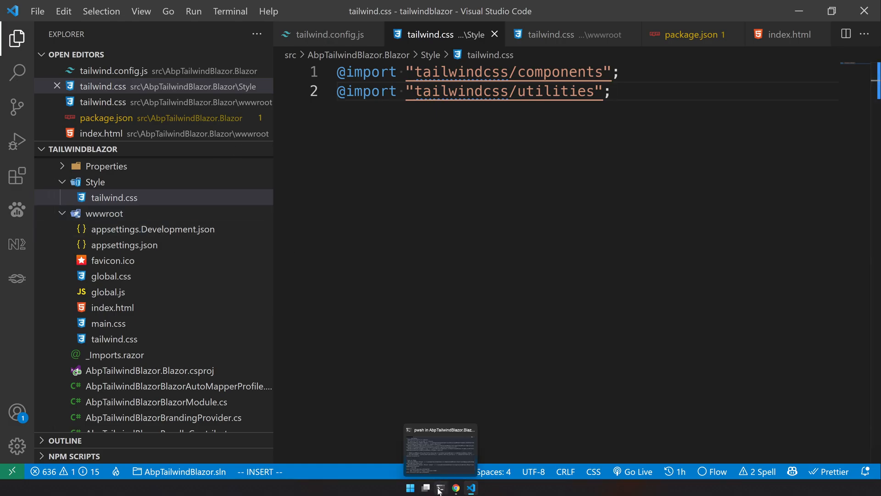
{"action": "mouse_move", "coordinate": [440, 487]}
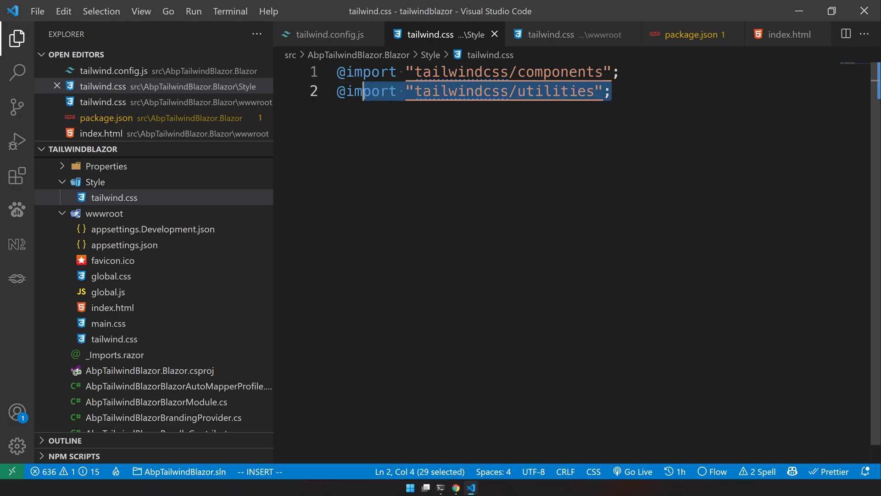
{"action": "left_click", "coordinate": [610, 91]}
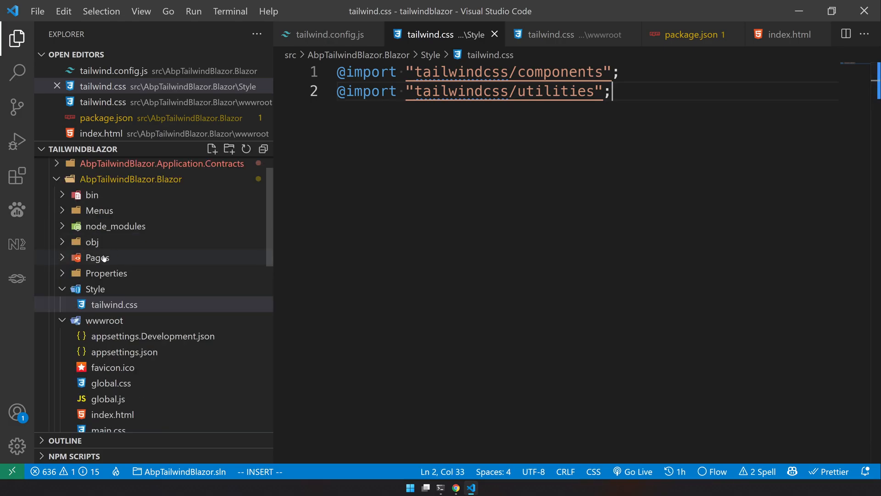
Step: Give Index.razor's container div the tw-bg-gray-400 class from Tailwind's prefixed IntelliSense suggestions
{"action": "left_click", "coordinate": [96, 257]}
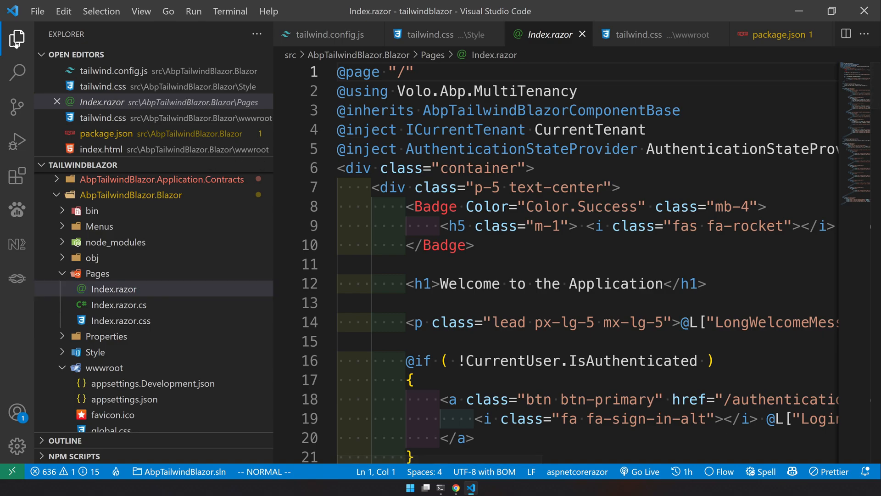
{"action": "left_click", "coordinate": [17, 39]}
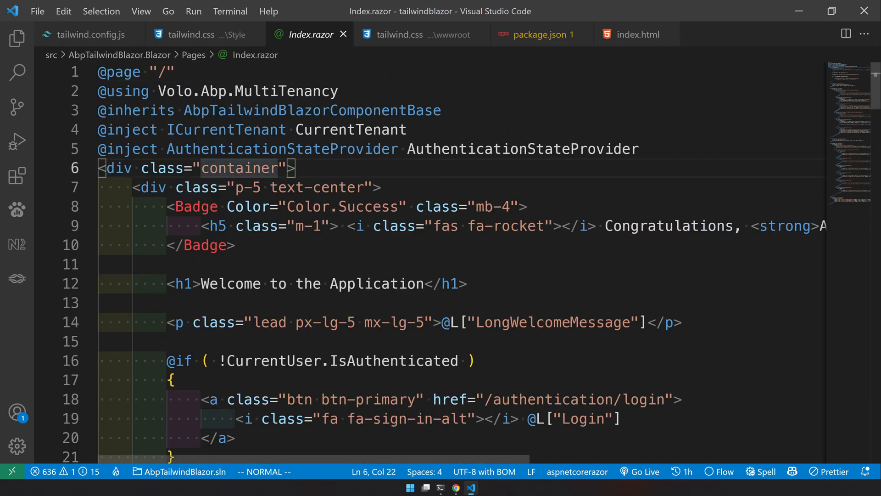
{"action": "type", "text": "tw"}
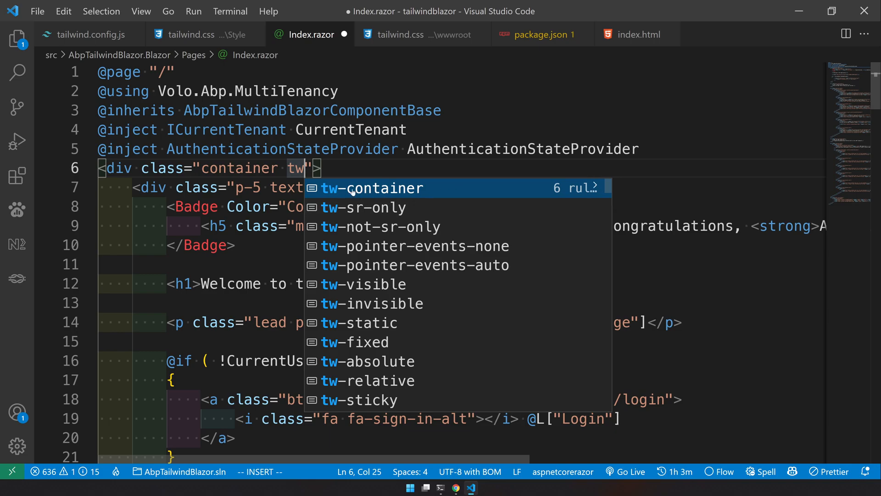
{"action": "mouse_move", "coordinate": [368, 266]}
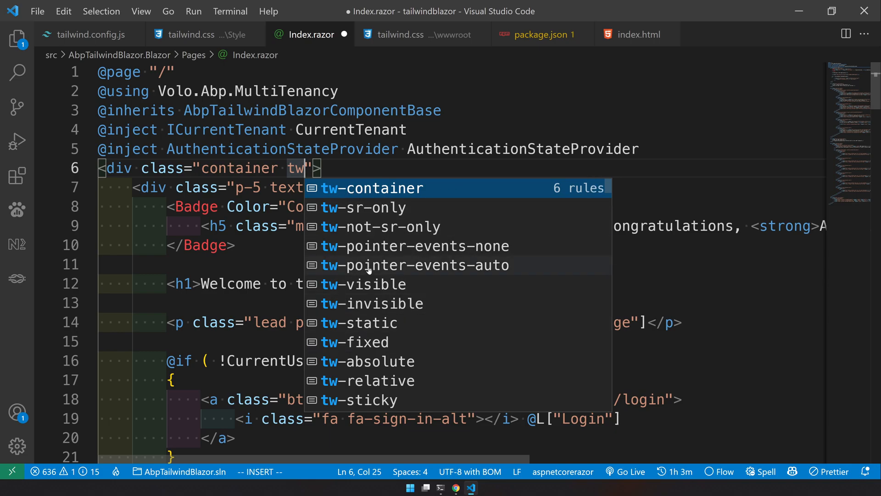
{"action": "type", "text": "-"}
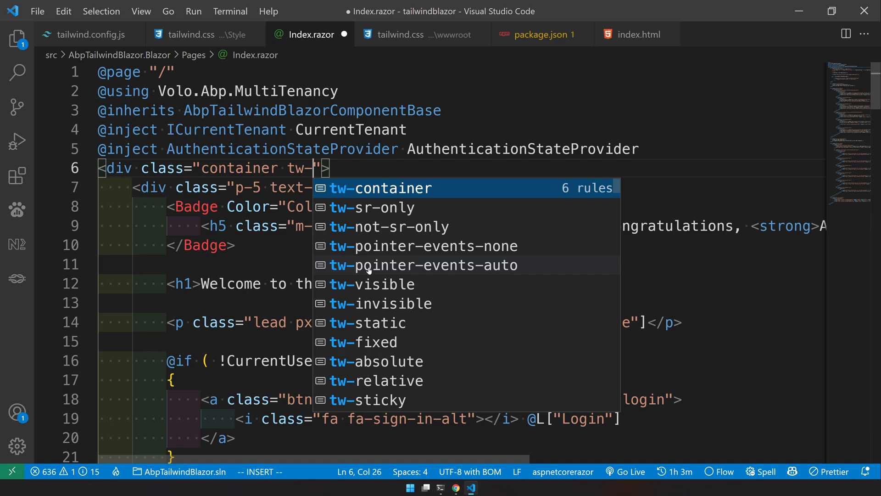
{"action": "type", "text": "bg"}
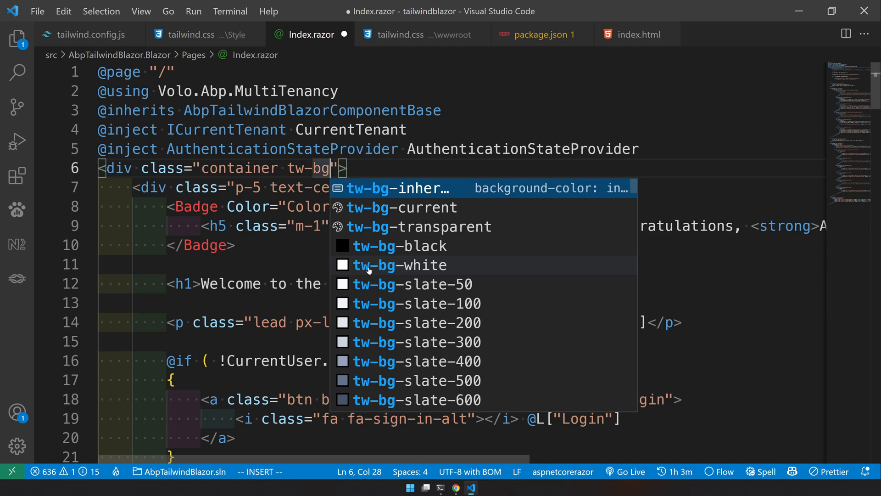
{"action": "type", "text": "gr"}
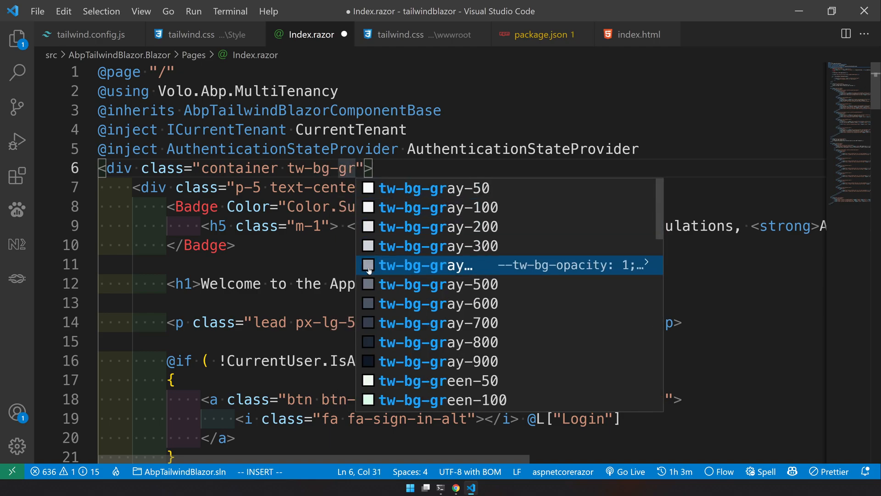
{"action": "left_click", "coordinate": [427, 264]}
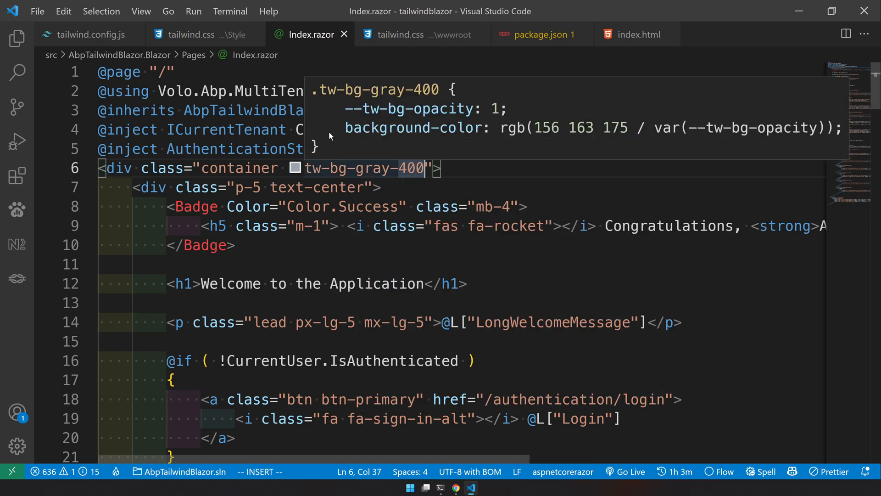
{"action": "mouse_move", "coordinate": [320, 149]}
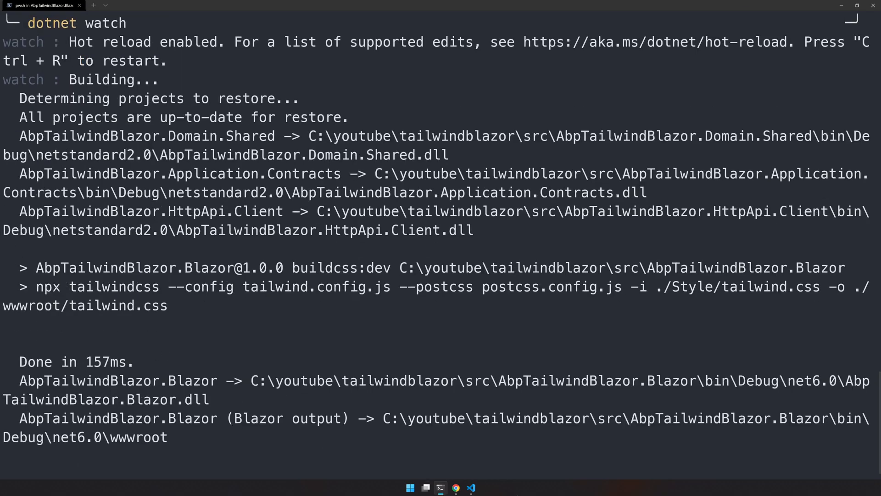
Step: View the rebuilt localhost home page now showing a gray Tailwind background
{"action": "left_click", "coordinate": [455, 487]}
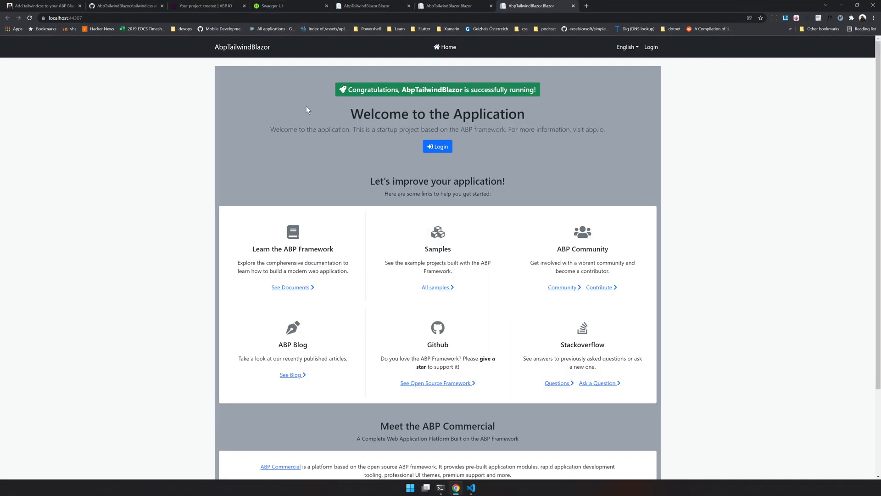
{"action": "mouse_move", "coordinate": [288, 97]}
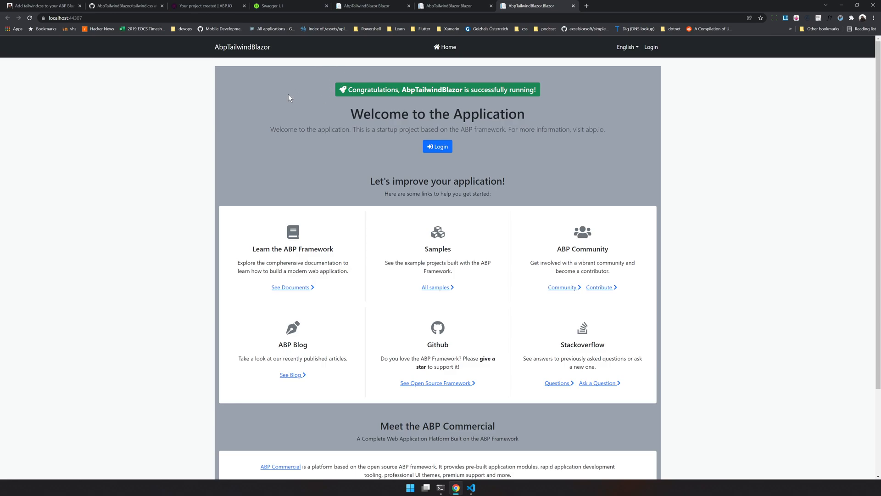
{"action": "left_click", "coordinate": [471, 488]}
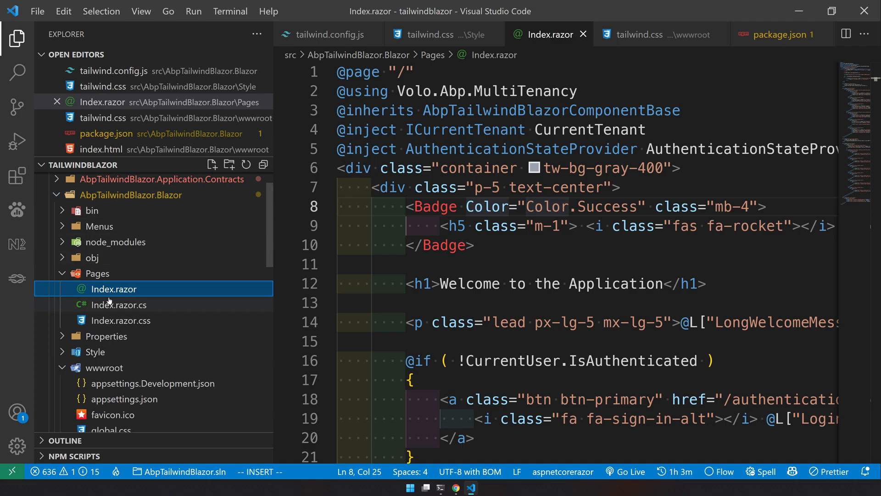
Step: Confirm the generated wwwroot tailwind.css holds only the tw-bg-gray-400 rule matching the gray page
{"action": "left_click", "coordinate": [94, 351]}
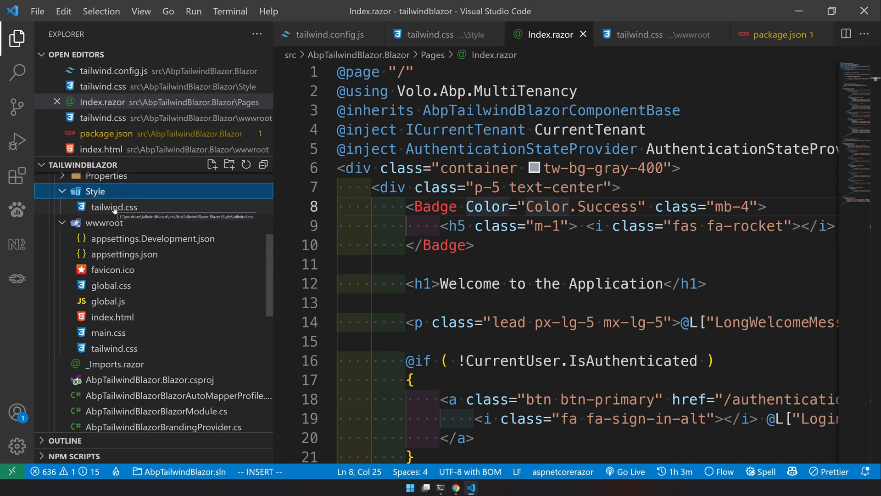
{"action": "left_click", "coordinate": [114, 206]}
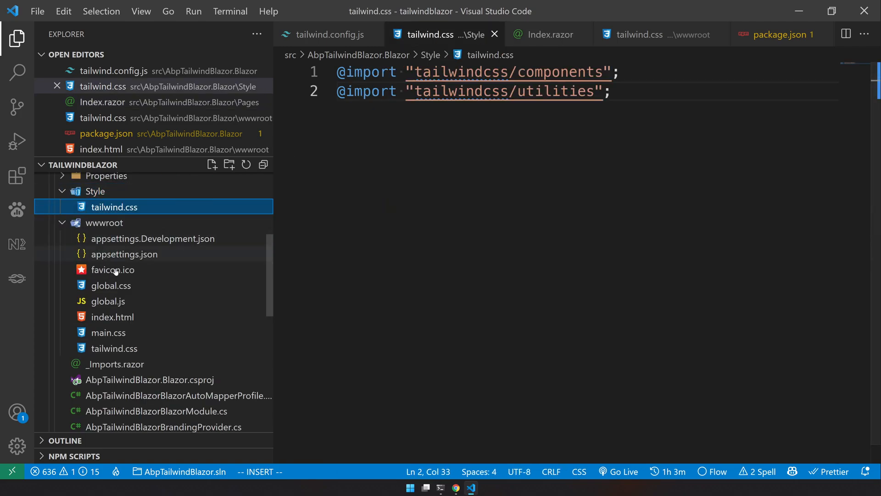
{"action": "mouse_move", "coordinate": [104, 222]}
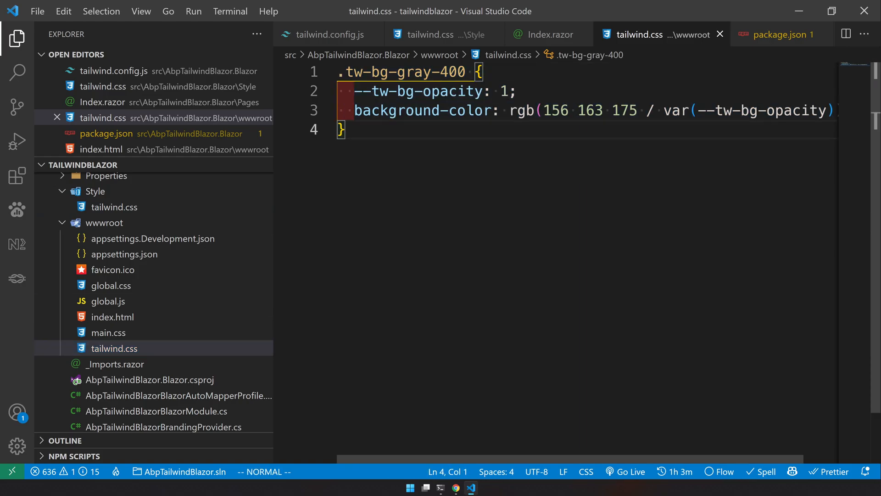
{"action": "left_click", "coordinate": [455, 487]}
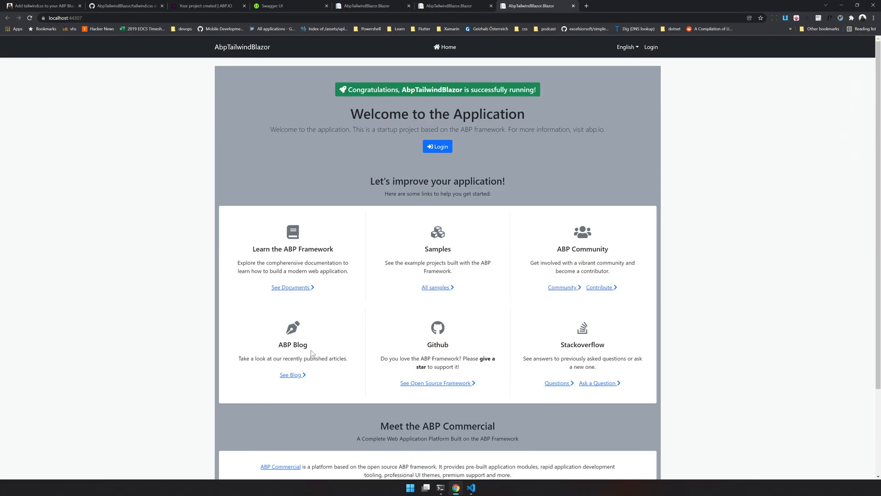
Step: Change the container class to tw-bg-gray-300, check the watch rebuild, and view the lighter gray page
{"action": "left_click", "coordinate": [471, 488]}
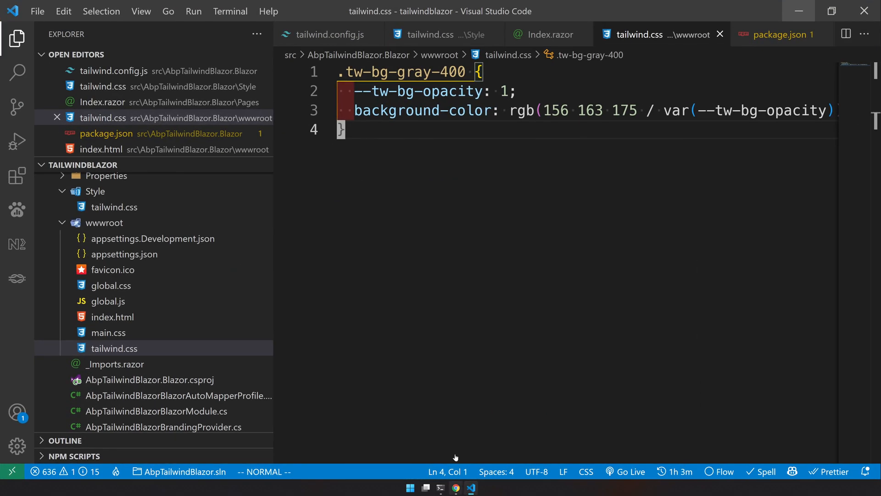
{"action": "left_click", "coordinate": [544, 34]}
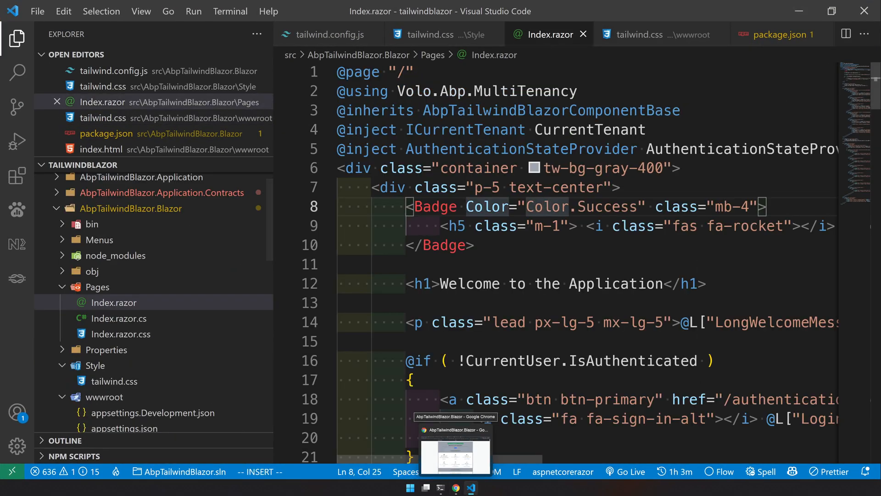
{"action": "mouse_move", "coordinate": [602, 168]}
{"action": "type", "text": "3"}
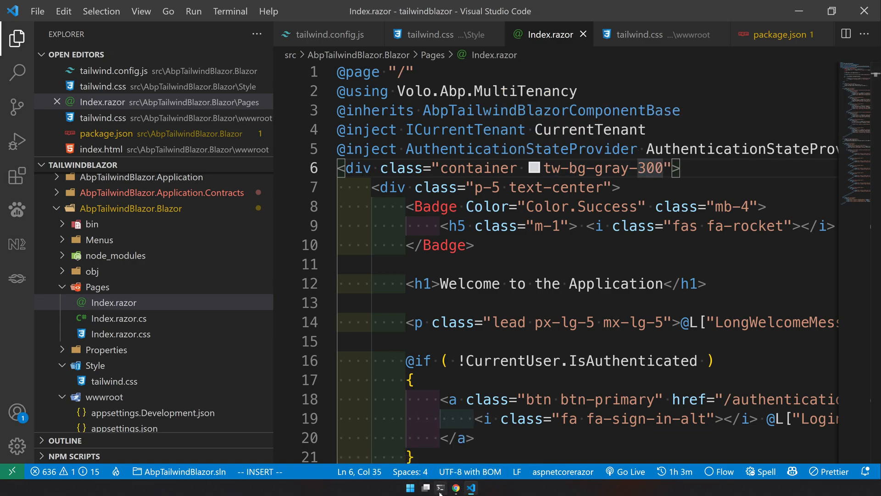
{"action": "left_click", "coordinate": [440, 488]}
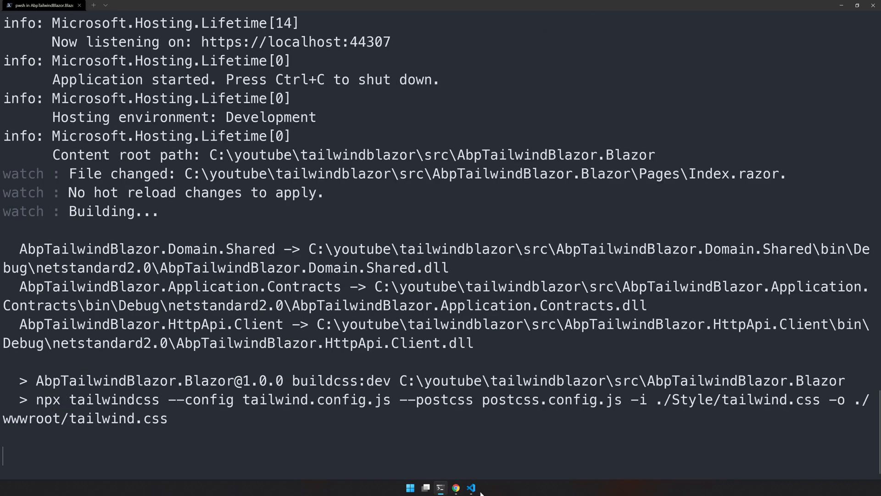
{"action": "left_click", "coordinate": [456, 487]}
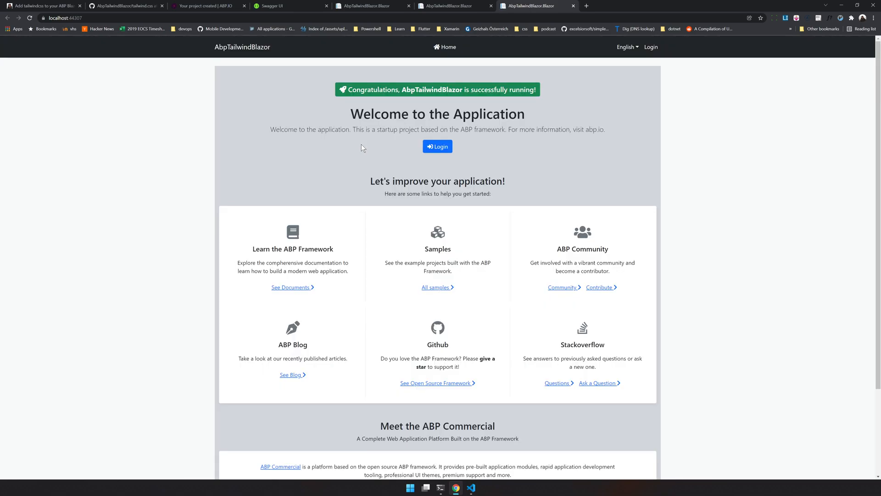
{"action": "mouse_move", "coordinate": [320, 163]}
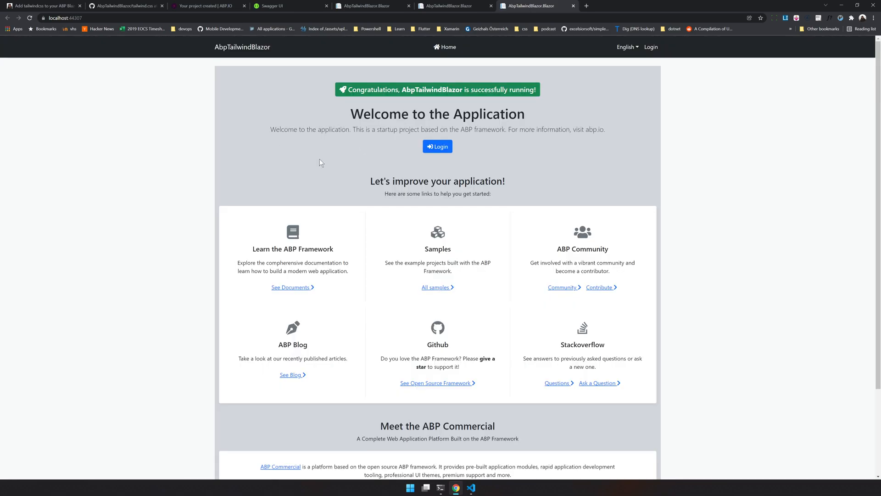
{"action": "mouse_move", "coordinate": [146, 157]}
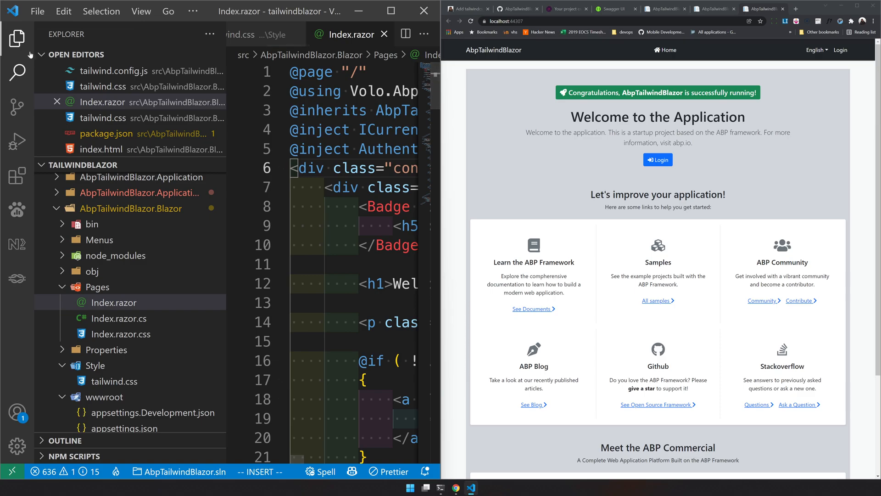
Step: Change the container class from tw-bg-gray-200 back to tw-bg-gray-400 in Index.razor and save
{"action": "left_click", "coordinate": [17, 39]}
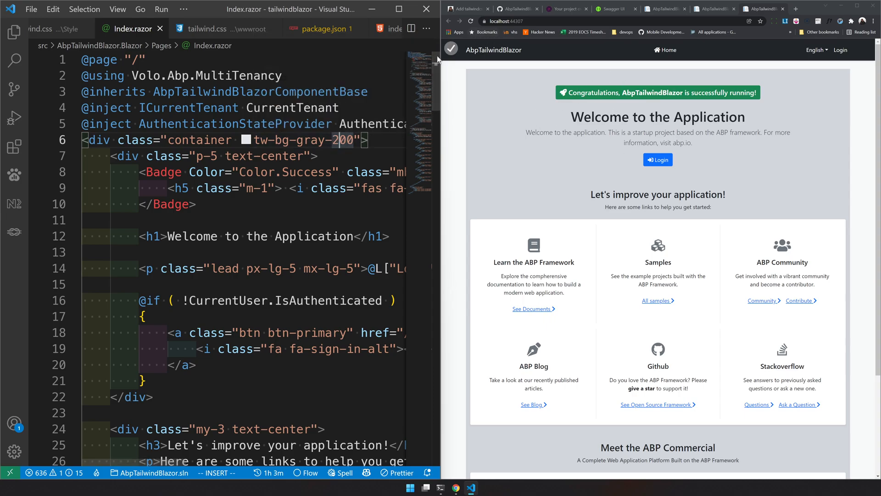
{"action": "mouse_move", "coordinate": [557, 114]}
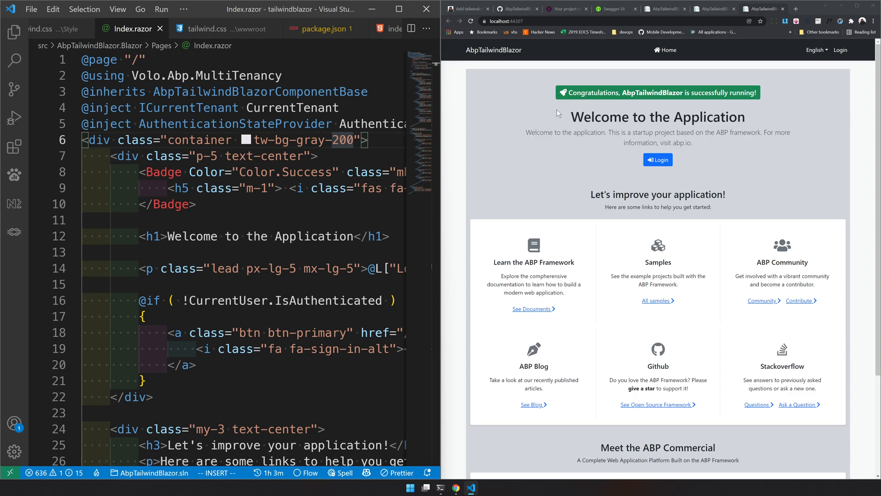
{"action": "type", "text": "1"}
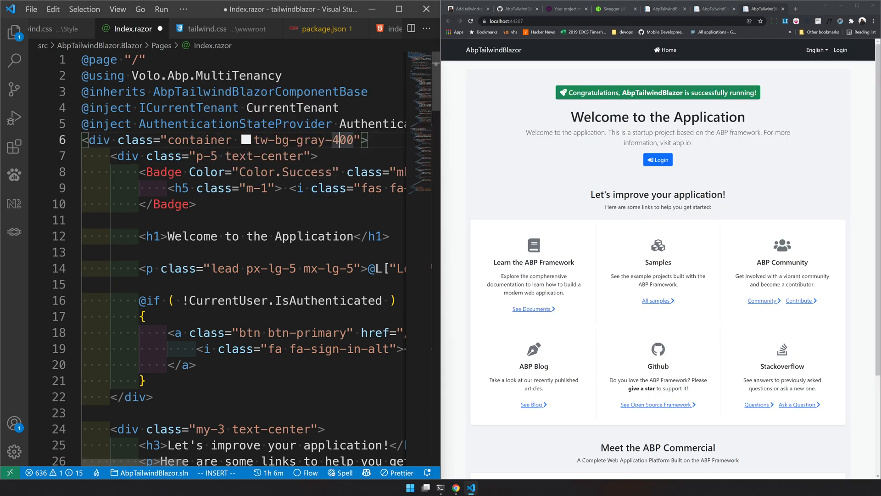
{"action": "key", "text": "ctrl+s"}
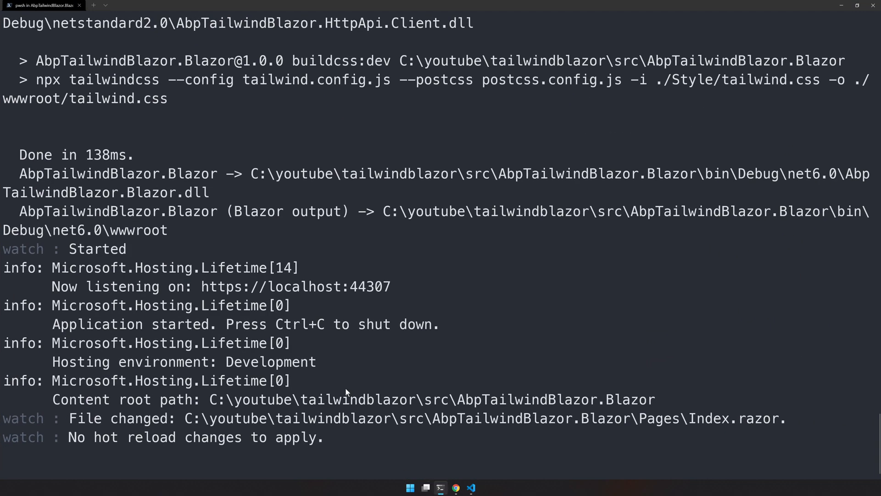
{"action": "mouse_move", "coordinate": [731, 179]}
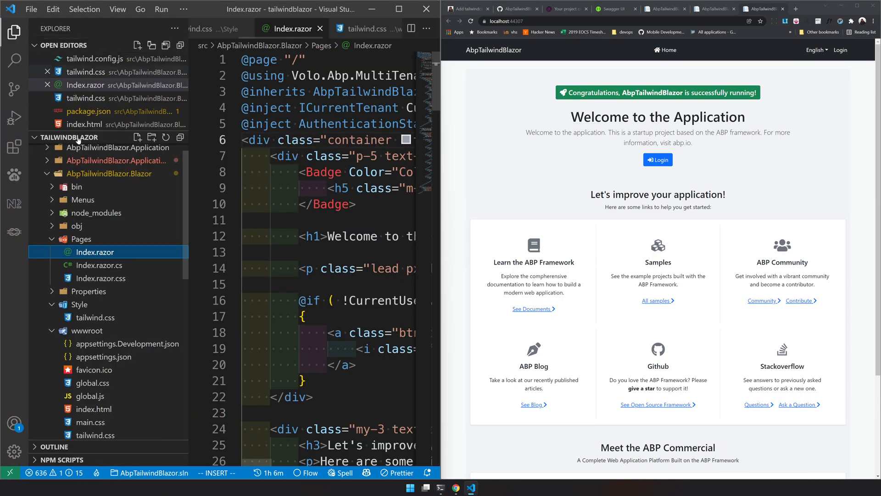
Step: Launch npm run watch from the Blazor project folder's integrated terminal and return to Index.razor
{"action": "right_click", "coordinate": [96, 174]}
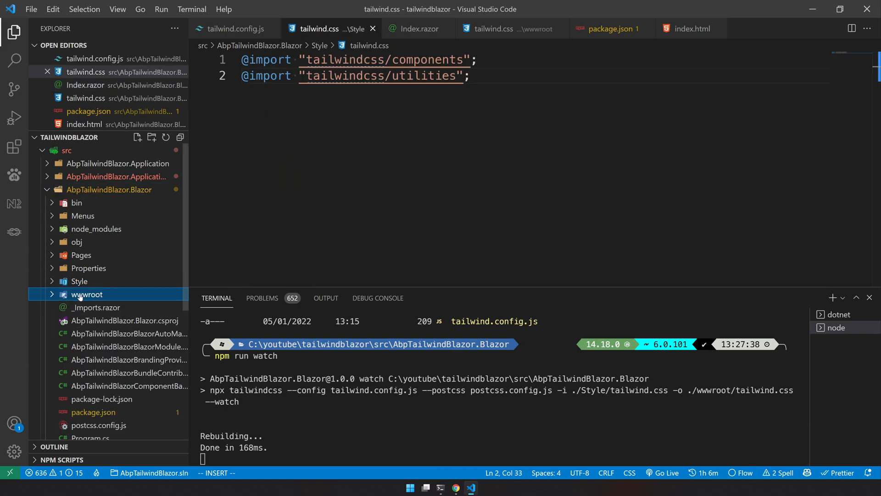
{"action": "scroll", "scroll_direction": "down", "scroll_amount": 3}
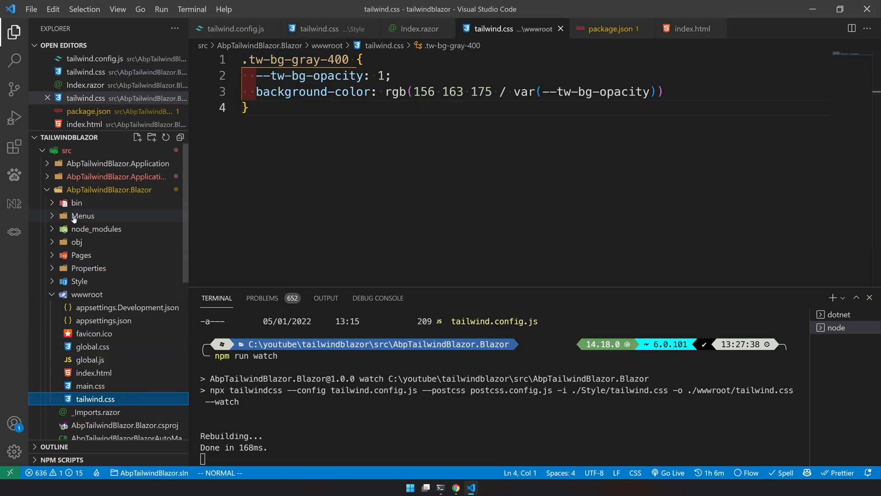
{"action": "left_click", "coordinate": [94, 269]}
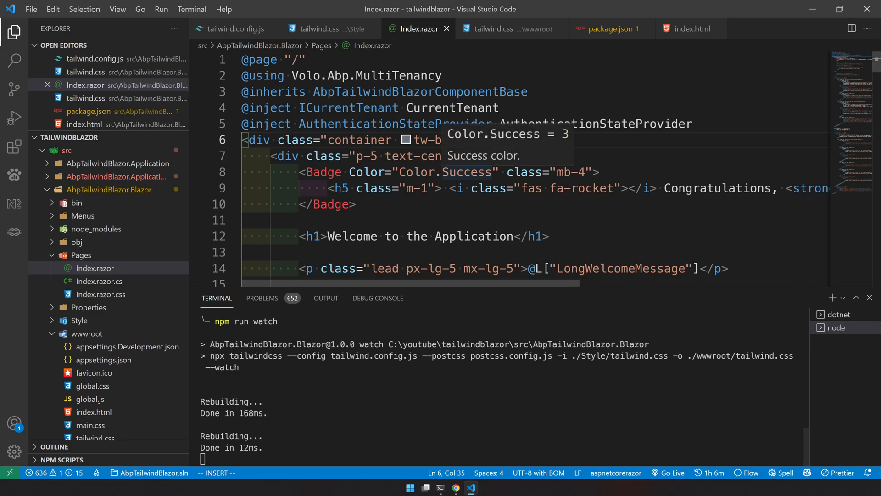
Step: Review wwwroot/tailwind.css, then change the container class to tw-bg-gray-600 in Index.razor
{"action": "left_click", "coordinate": [495, 28]}
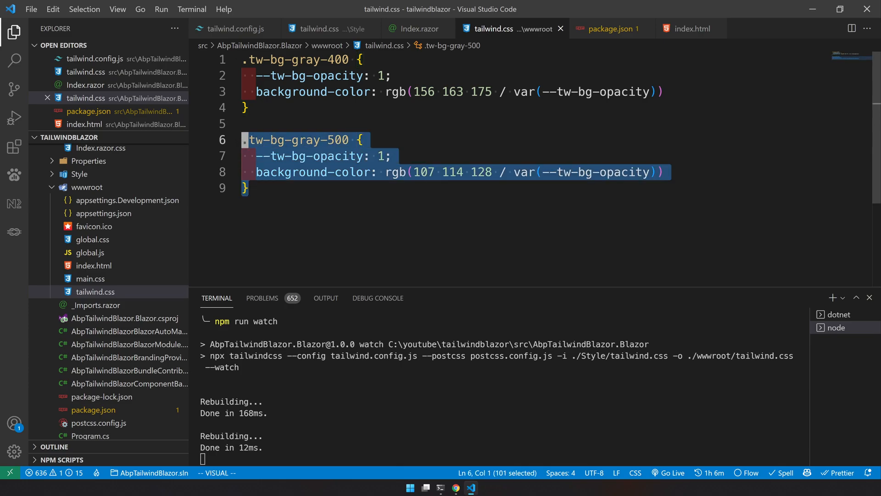
{"action": "left_click", "coordinate": [417, 29]}
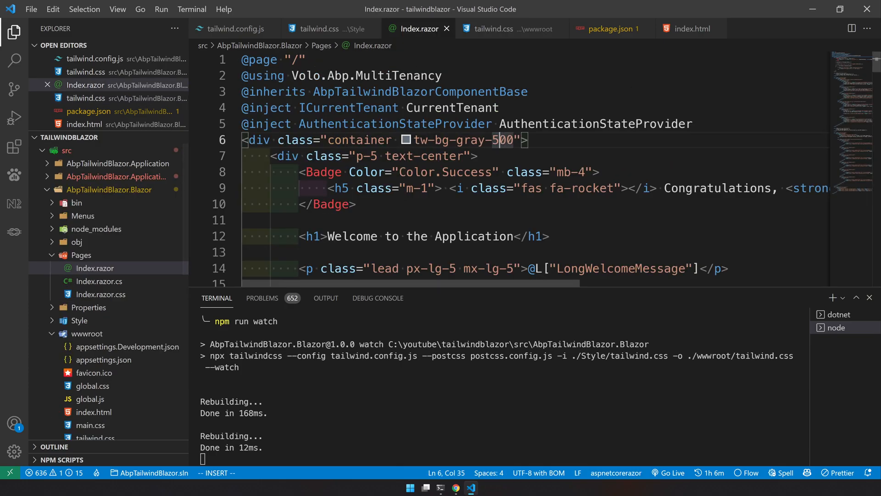
{"action": "type", "text": "6"}
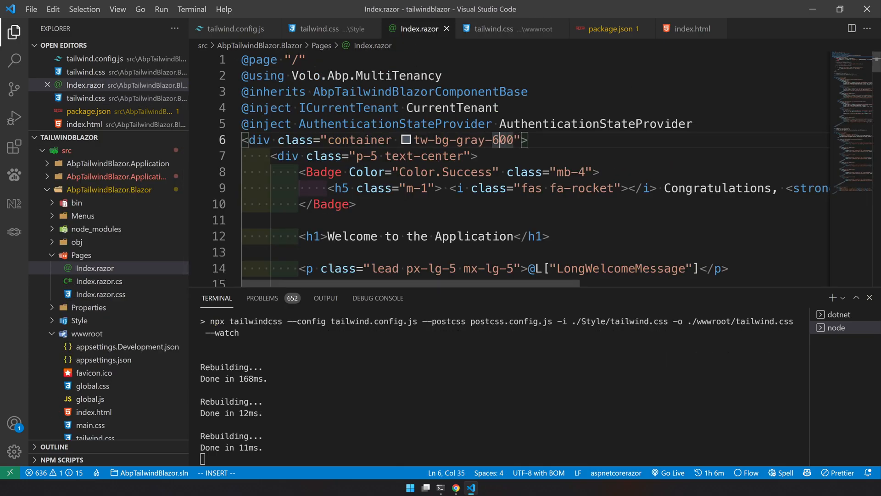
Step: Confirm tailwind.css gained the tw-bg-gray-600 rule alongside gray-400 and gray-500
{"action": "left_click", "coordinate": [492, 28]}
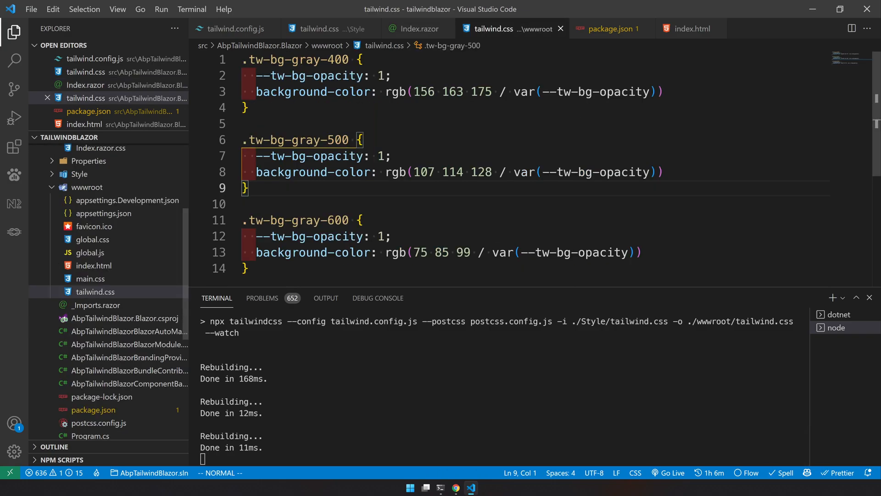
{"action": "left_click", "coordinate": [360, 220]}
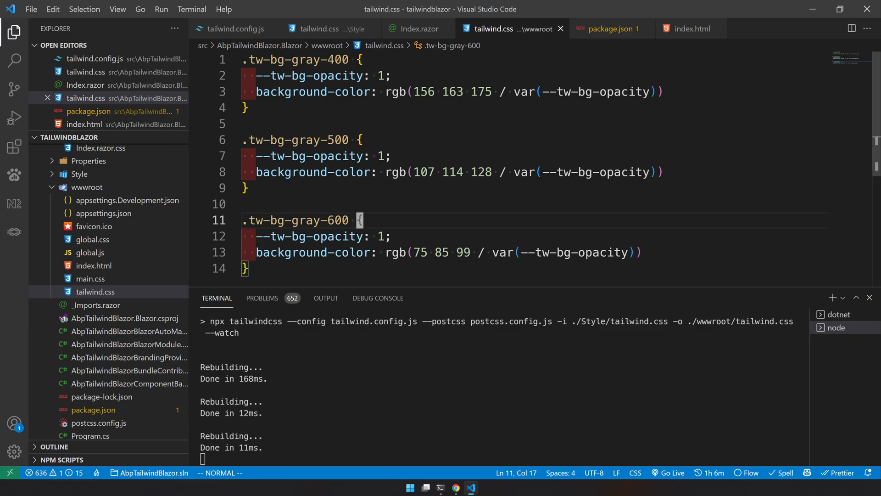
{"action": "mouse_move", "coordinate": [416, 29]}
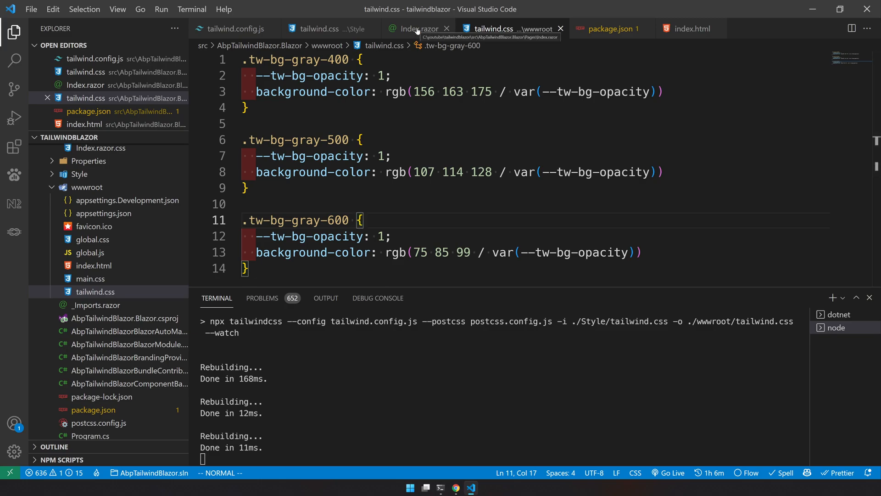
{"action": "left_click", "coordinate": [418, 29]}
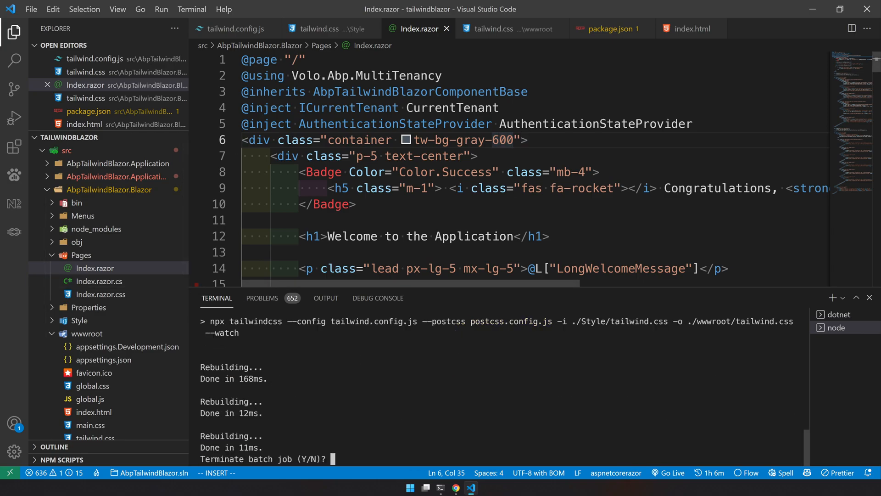
Step: Answer y to the Terminate batch job prompt, ending the Tailwind watch at a plain shell
{"action": "type", "text": "y"}
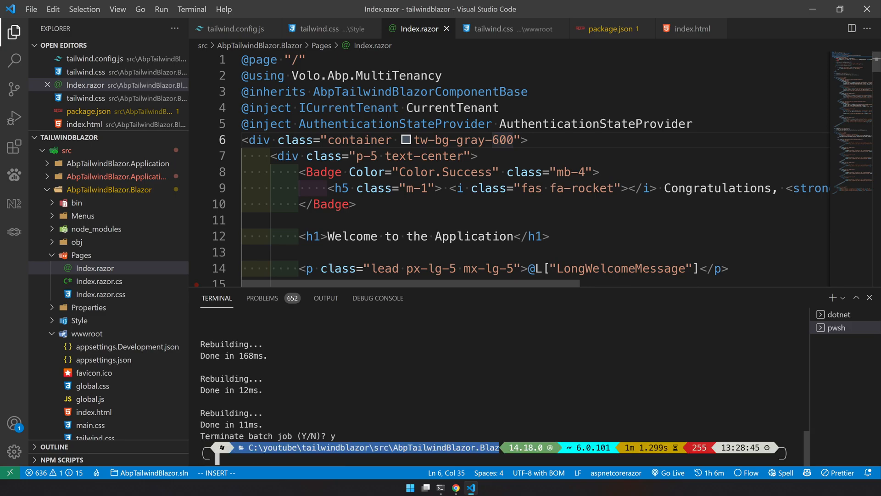
{"action": "left_click", "coordinate": [400, 156]}
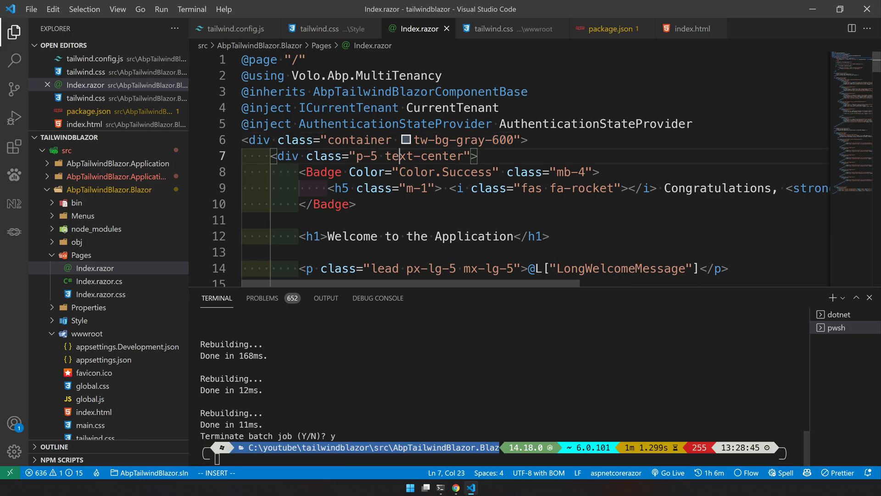
{"action": "left_click", "coordinate": [81, 254]}
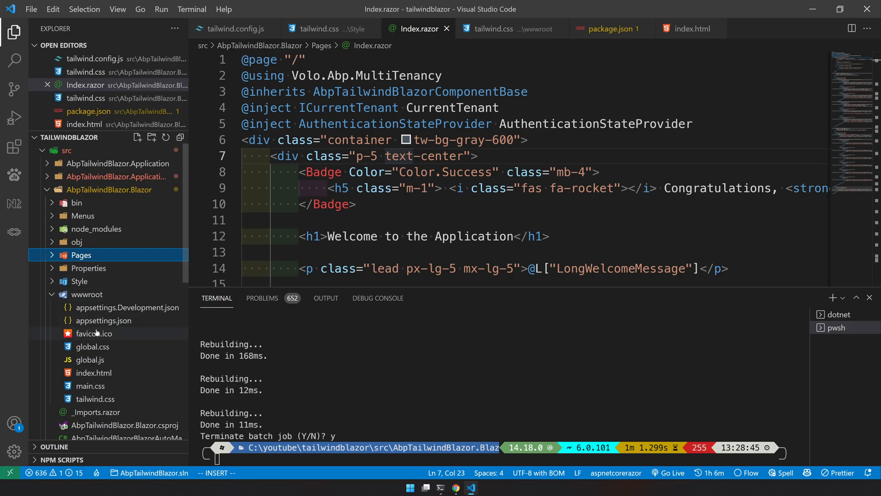
Step: Browse wwwroot/global.css briefly, return to Index.razor and select the AbpTailwindBlazor.Blazor folder
{"action": "scroll", "scroll_direction": "down", "scroll_amount": 3}
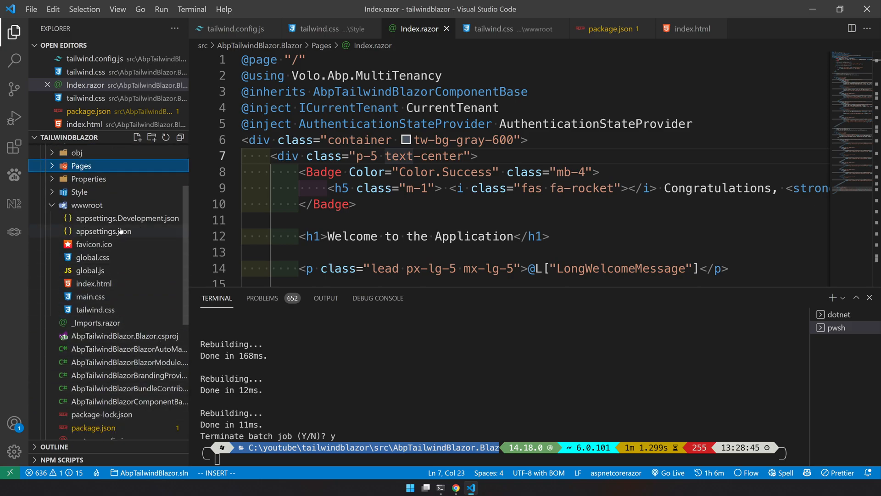
{"action": "left_click", "coordinate": [92, 270]}
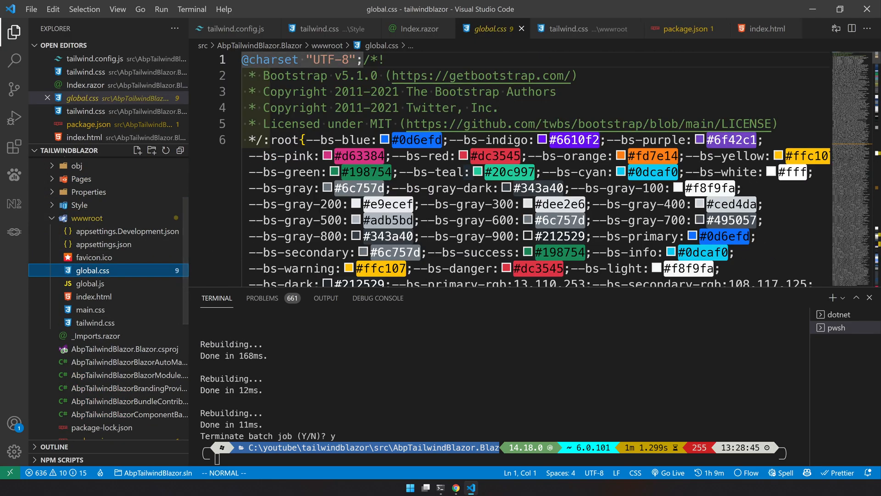
{"action": "left_click", "coordinate": [418, 28]}
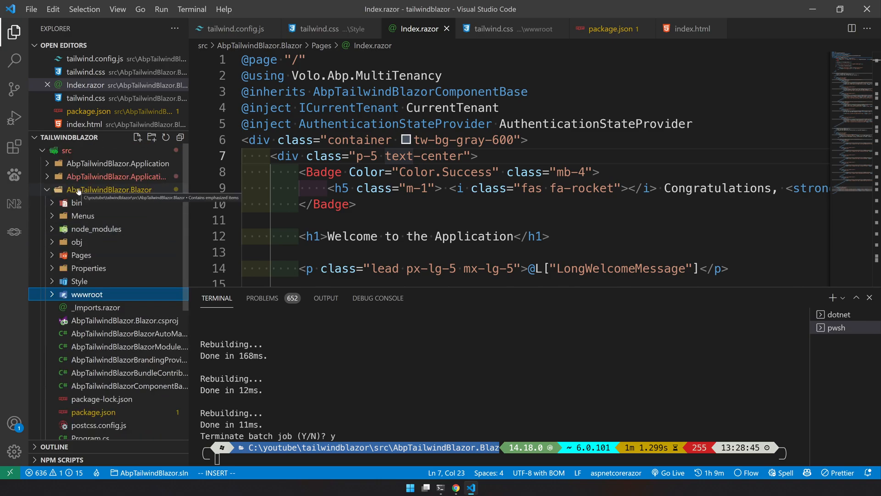
{"action": "left_click", "coordinate": [112, 189]}
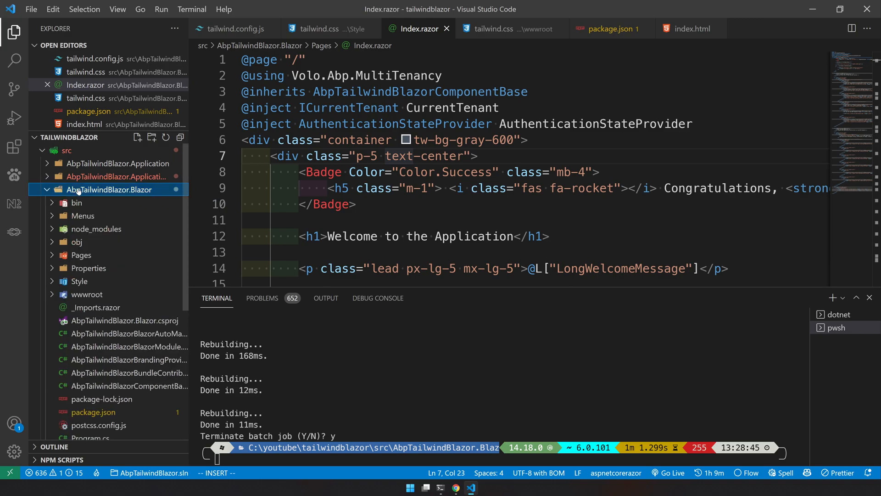
{"action": "mouse_move", "coordinate": [130, 195]}
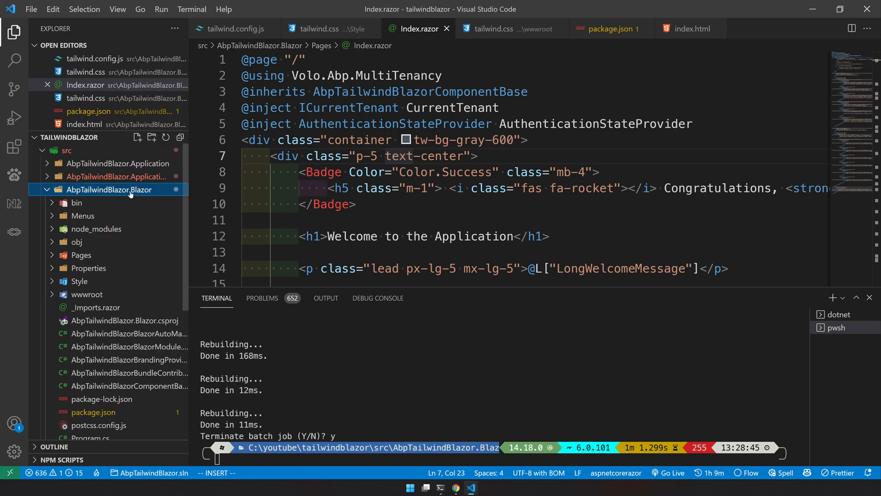